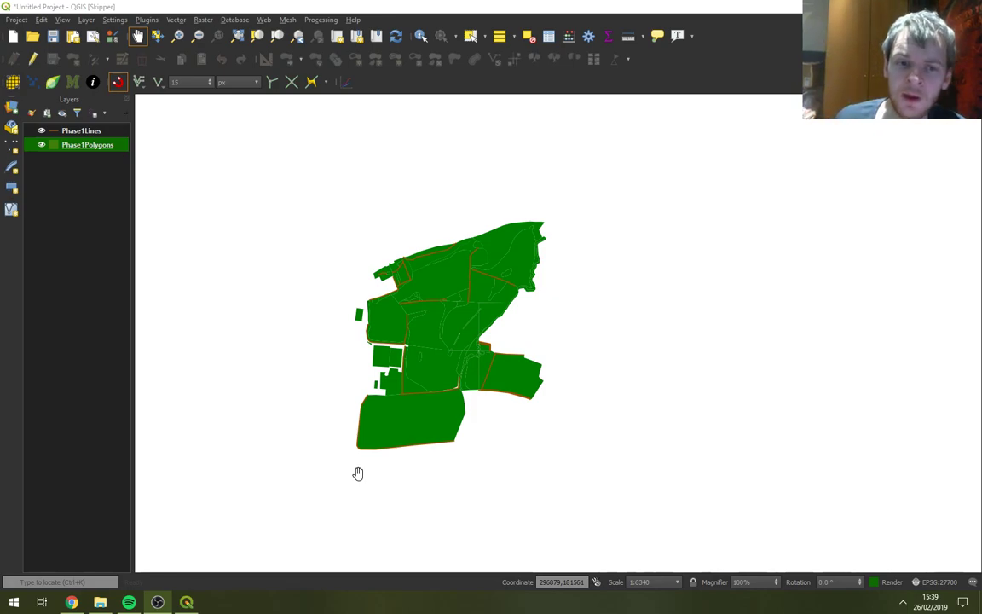
Bring up the attribute table of the Phase1Polygons layer from its context menu
right_click(82, 145)
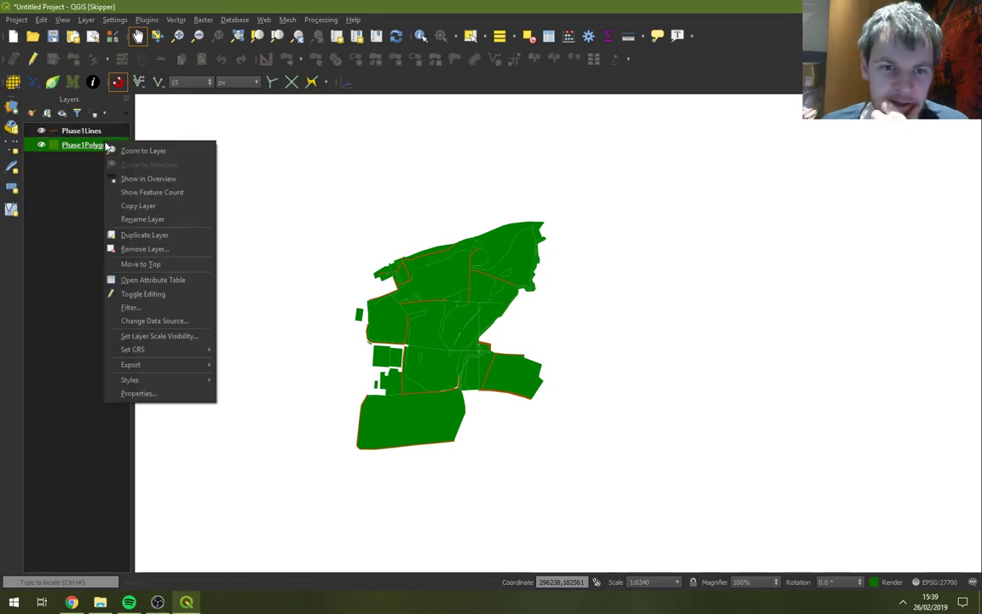
key("Escape")
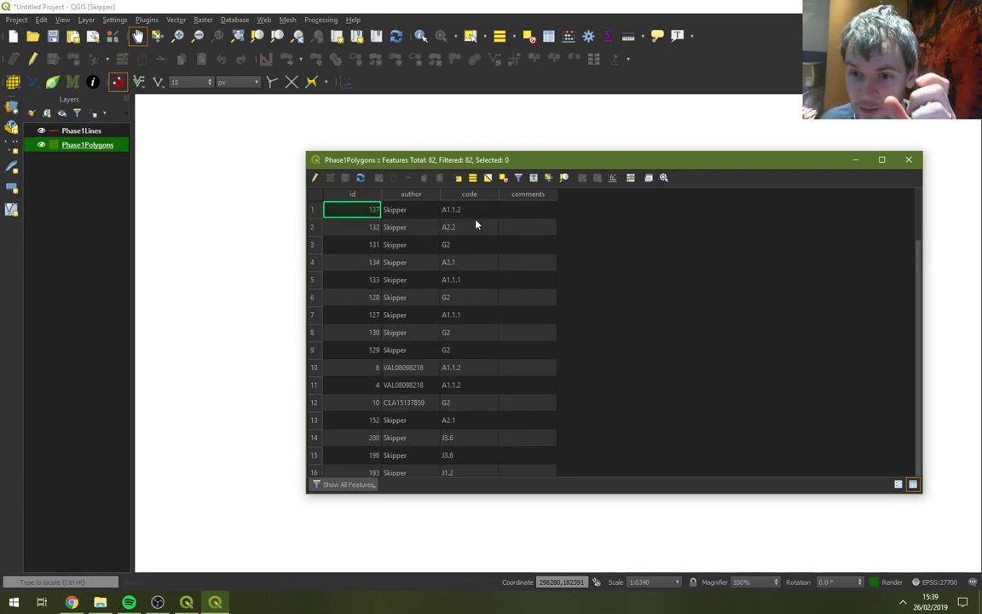
scroll("down", 3)
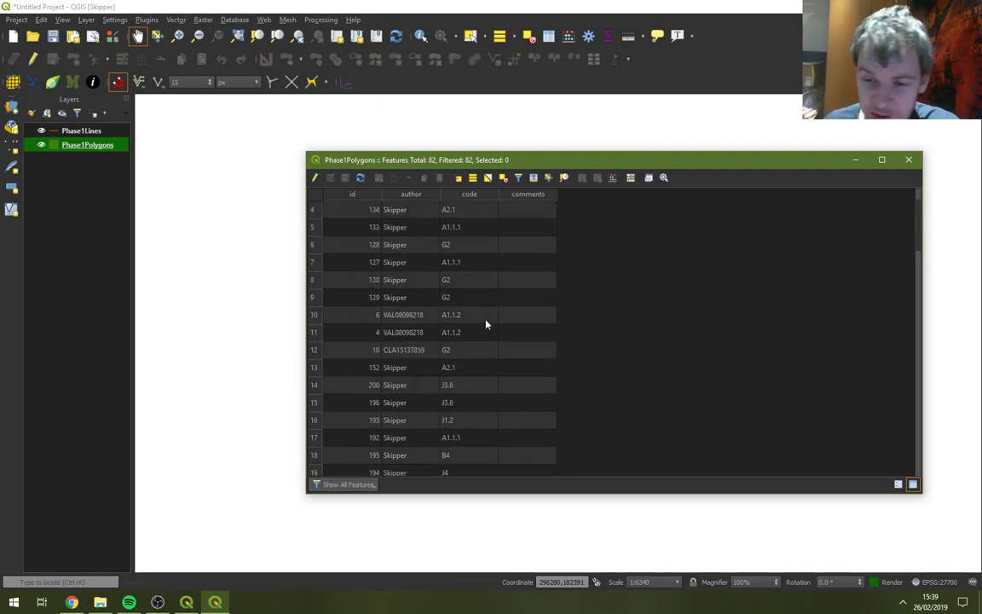
scroll("down", 3)
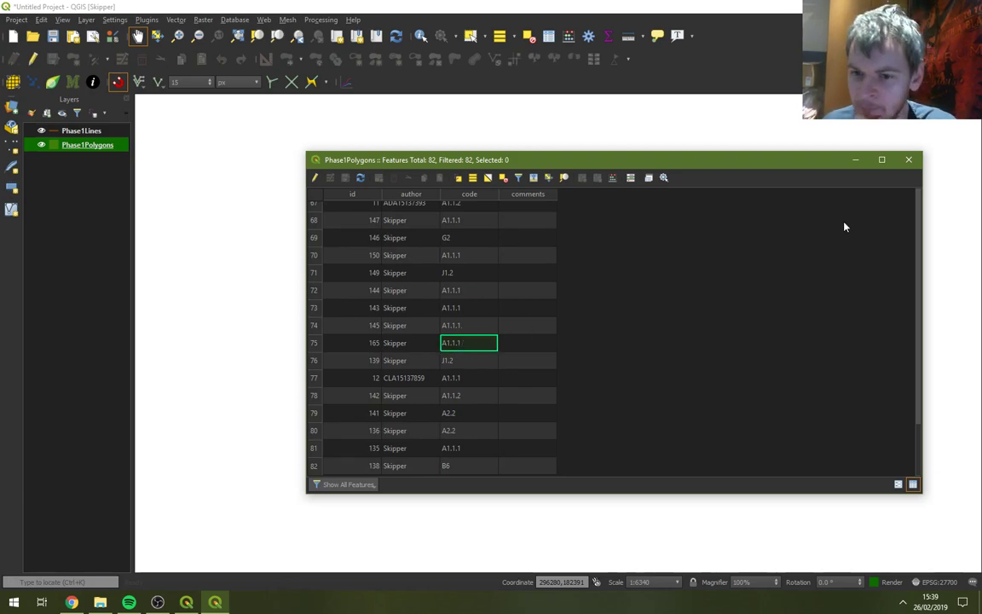
left_click(907, 160)
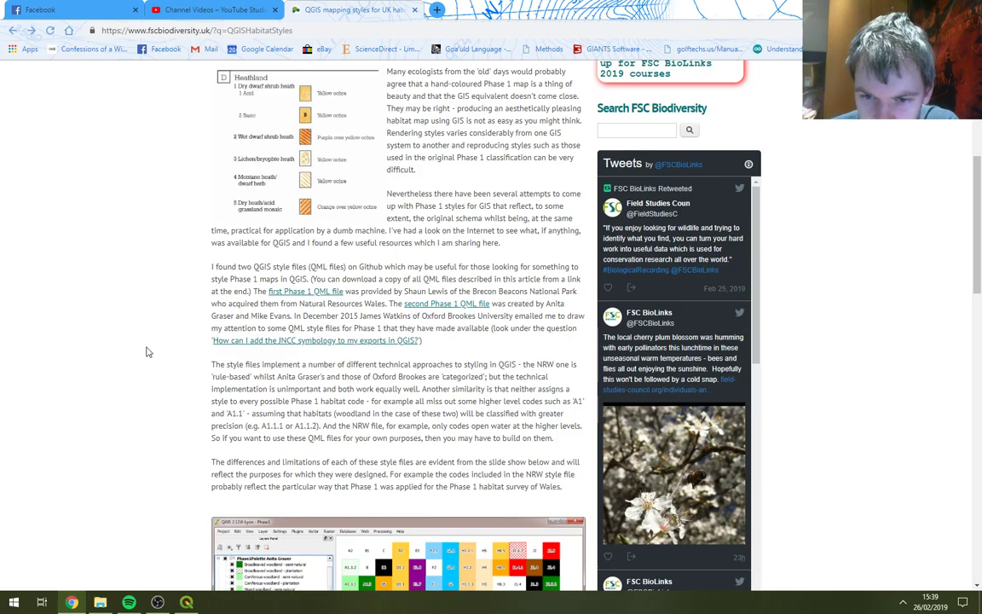
mouse_move(229, 329)
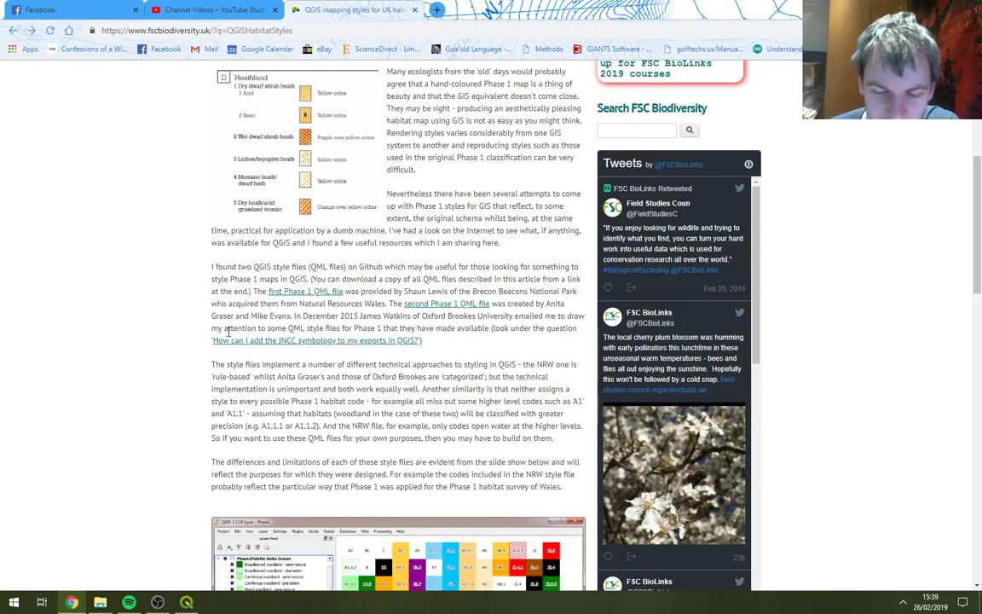
Scroll the FSC Biodiversity article down to the habitat style files download link
scroll("down", 3)
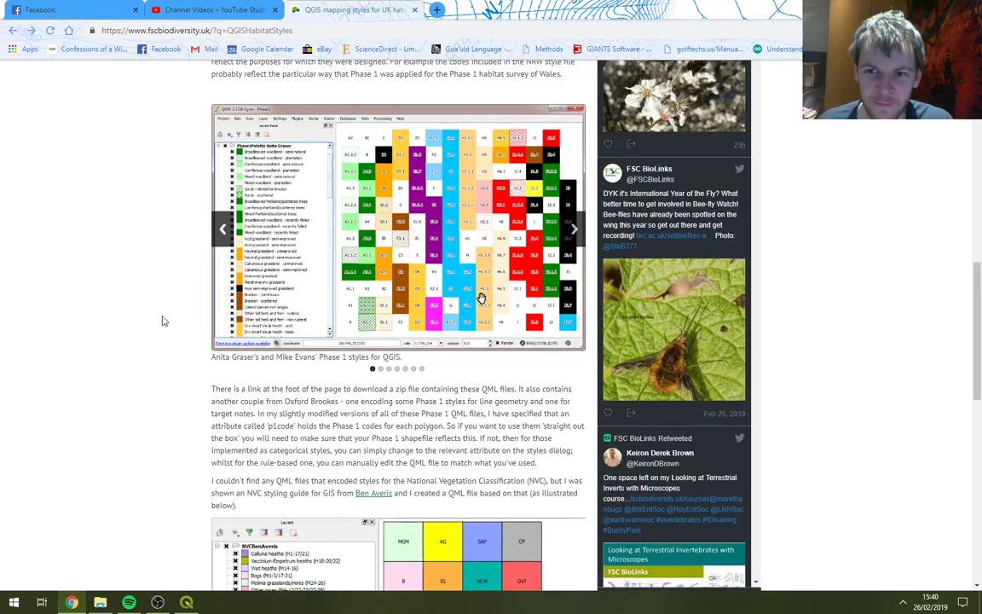
scroll("down", 3)
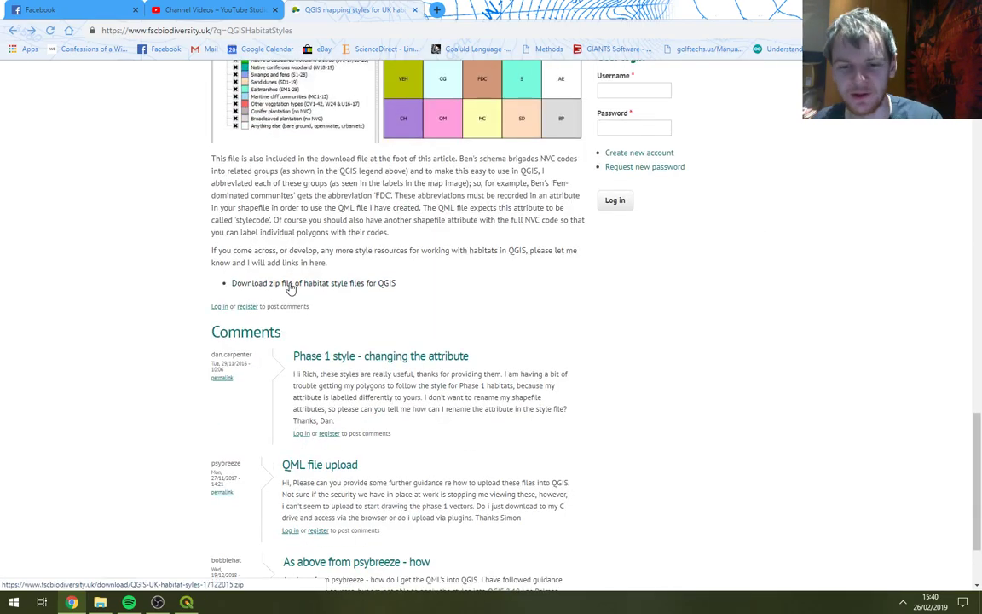
scroll("up", 3)
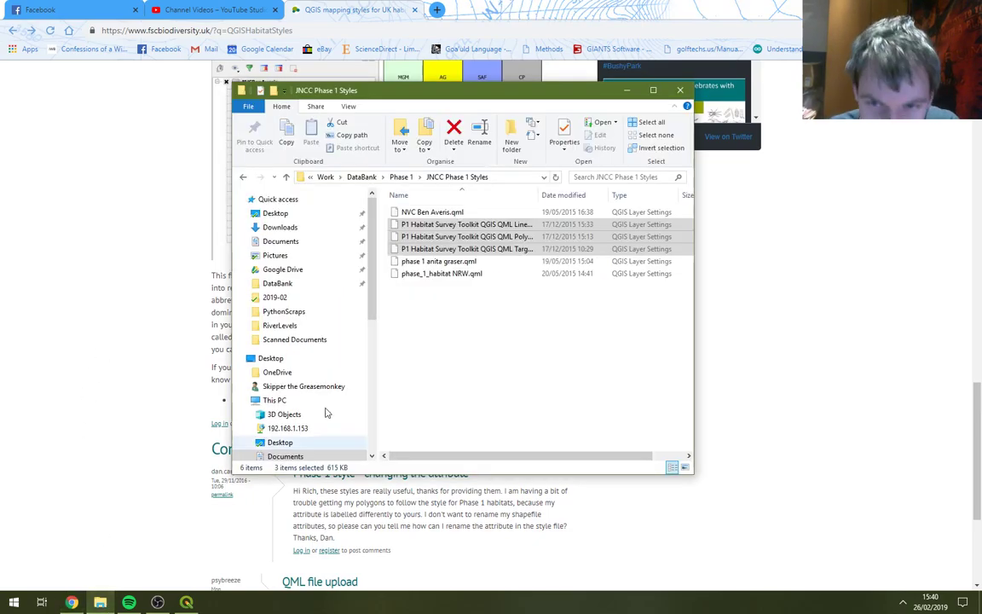
Browse the JNCC Phase 1 Styles QML files, checking the NRW and NVC Ben Averis styles
left_click(440, 175)
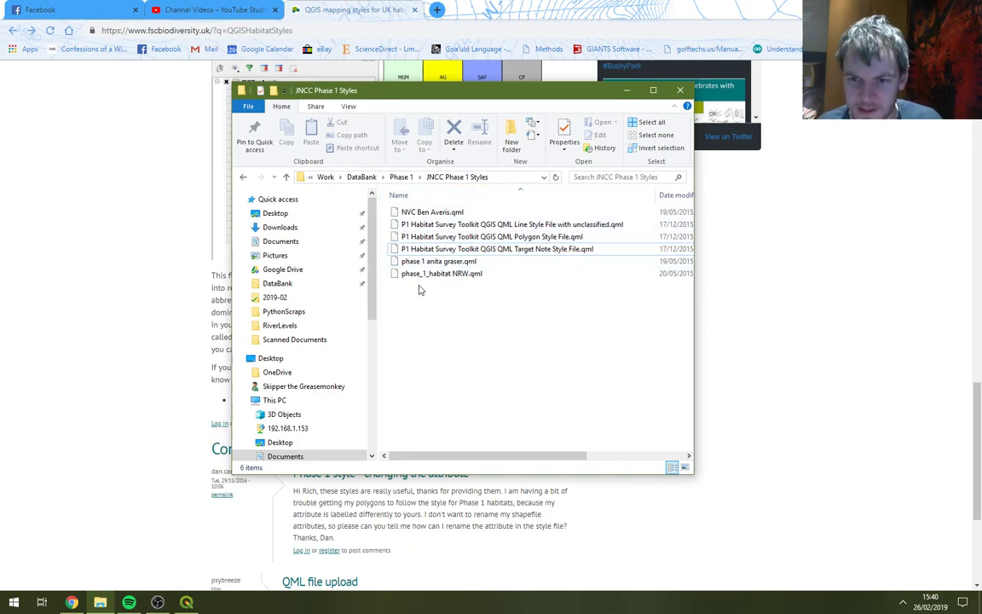
left_click(443, 273)
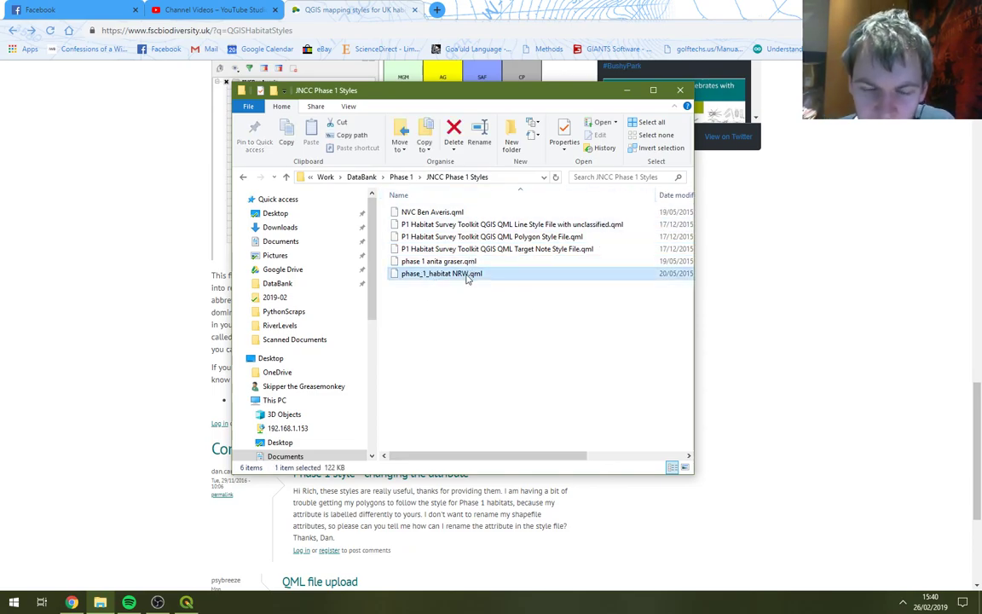
mouse_move(468, 277)
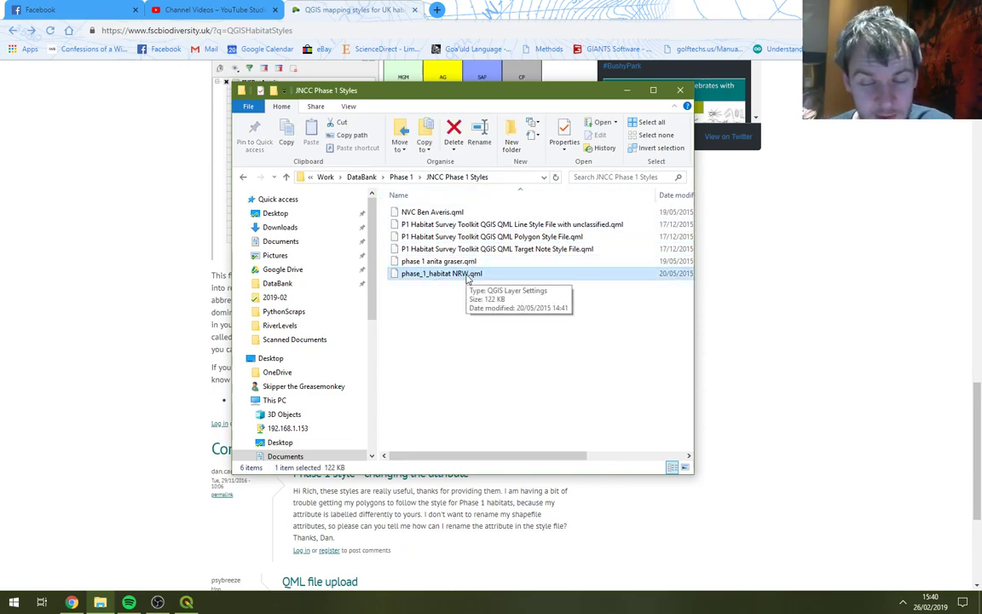
left_click(502, 225)
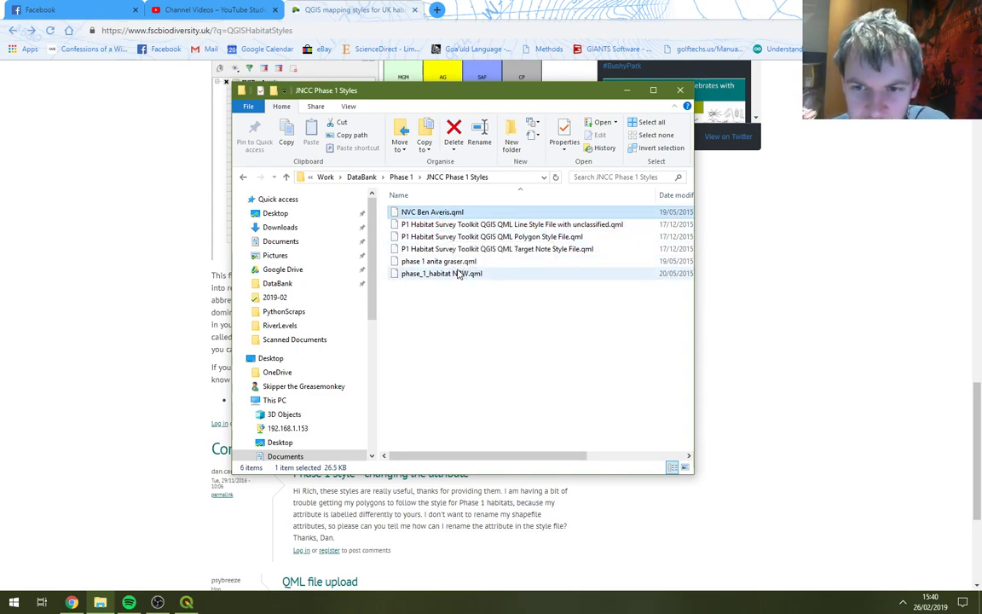
mouse_move(452, 273)
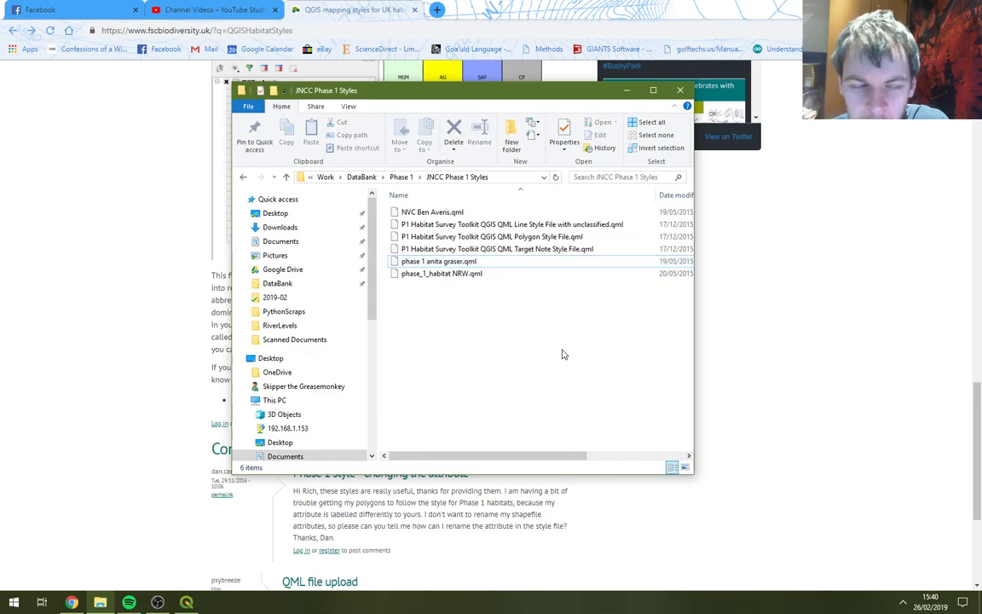
left_click(436, 261)
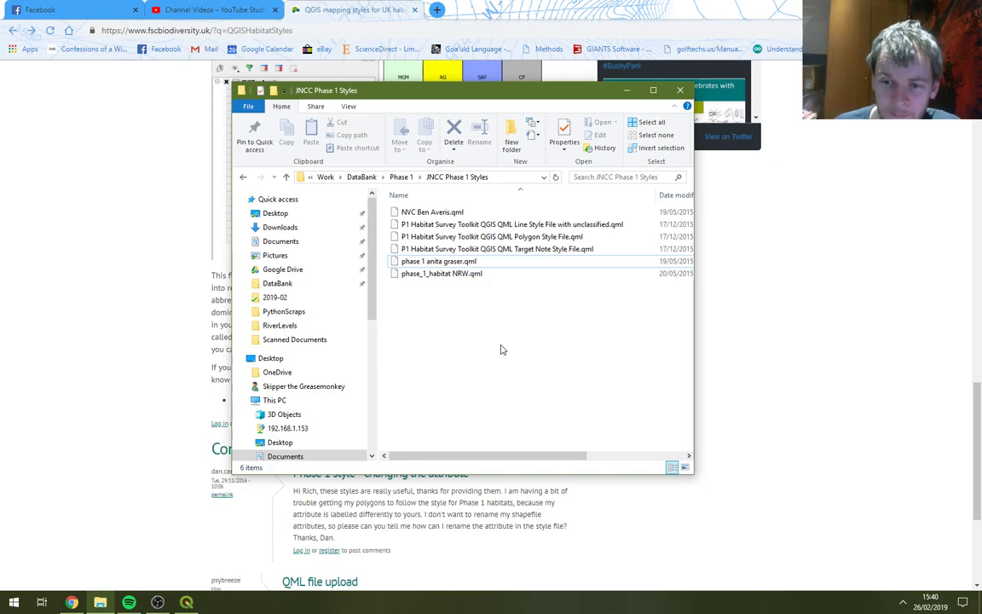
Select the Polygon QML style file and switch back to QGIS
left_click(503, 235)
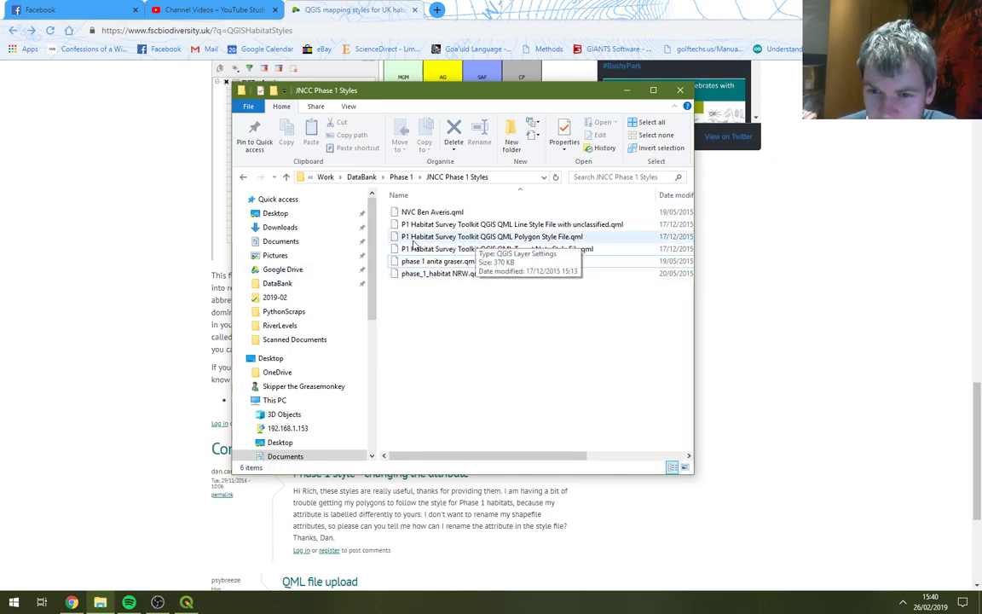
left_click(491, 235)
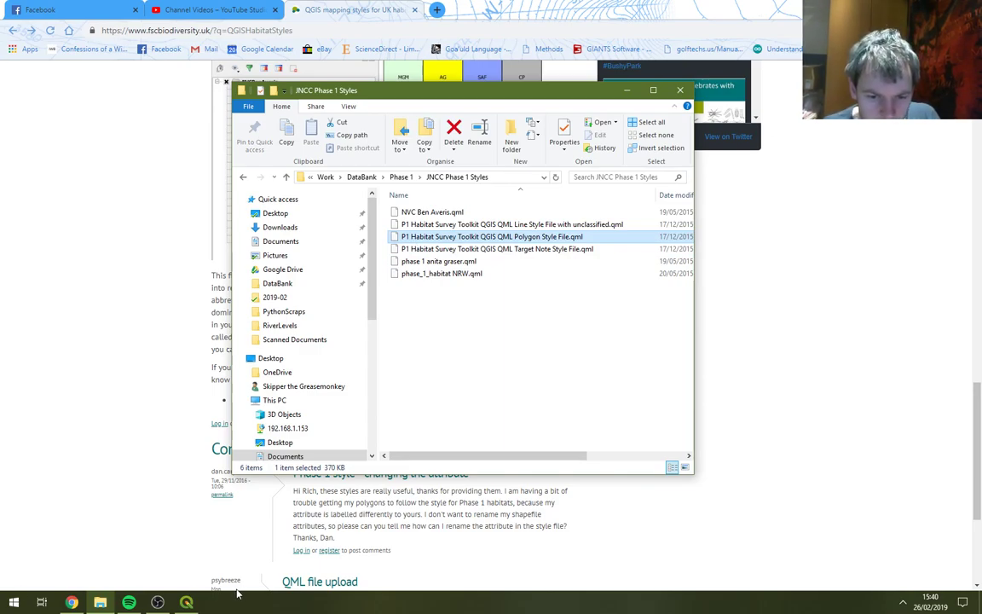
left_click(186, 600)
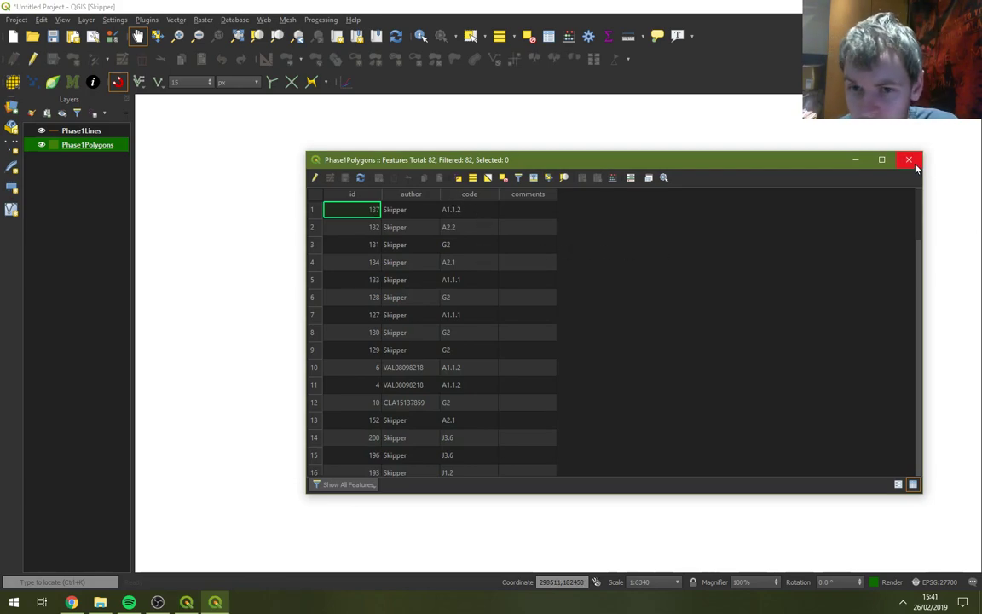
Bring up the Phase1Polygons layer properties on the Symbology tab
right_click(87, 144)
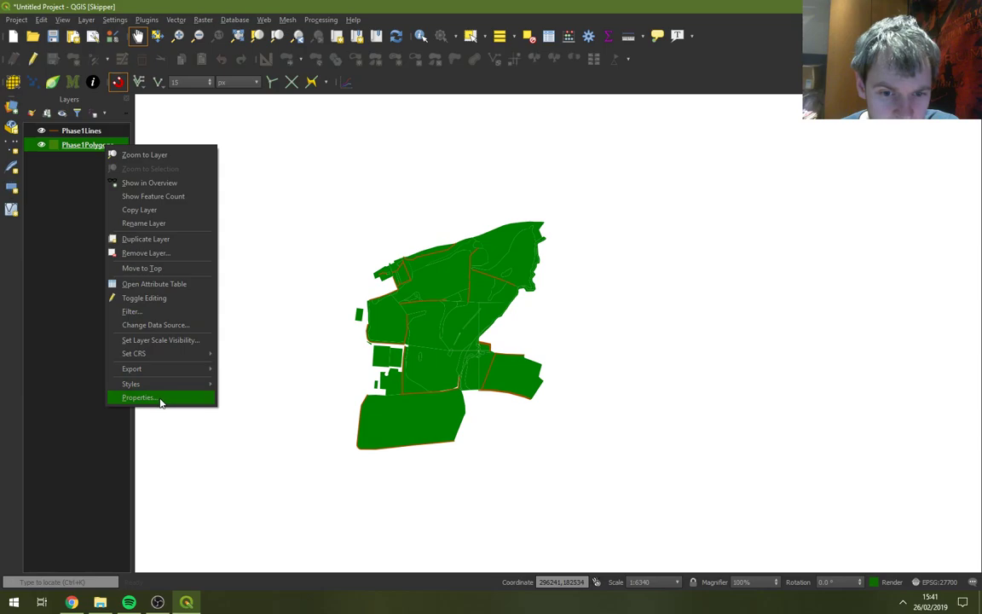
left_click(138, 395)
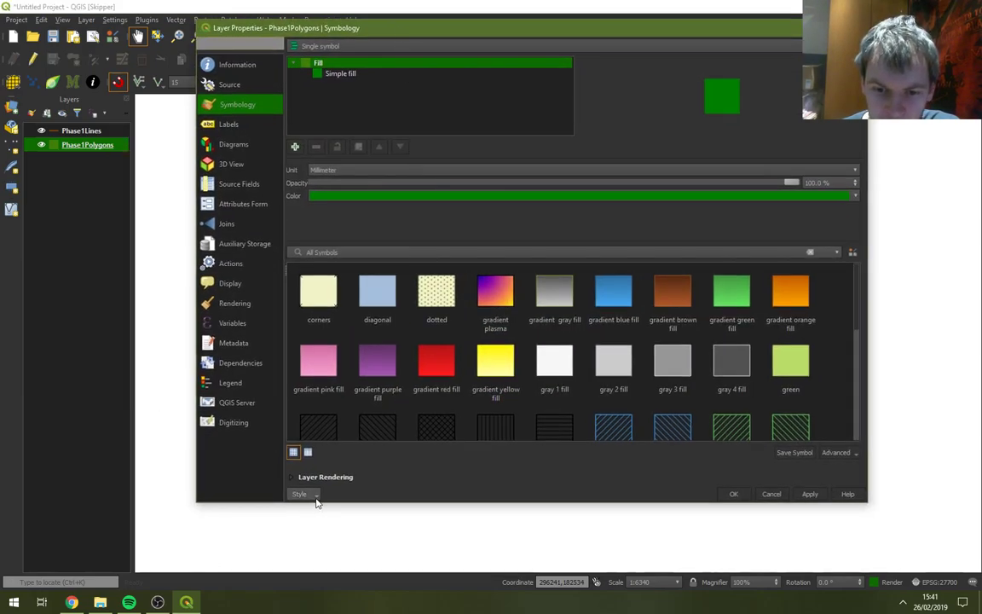
Load the P1 Habitat Survey Toolkit QGIS QML Polygon Style File onto Phase1Polygons
left_click(303, 495)
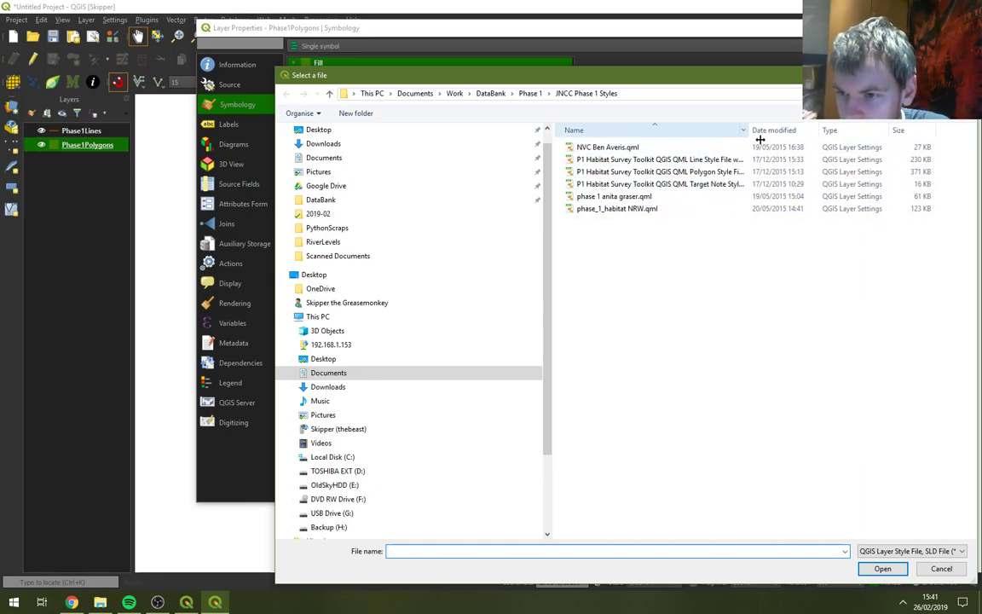
left_click(658, 170)
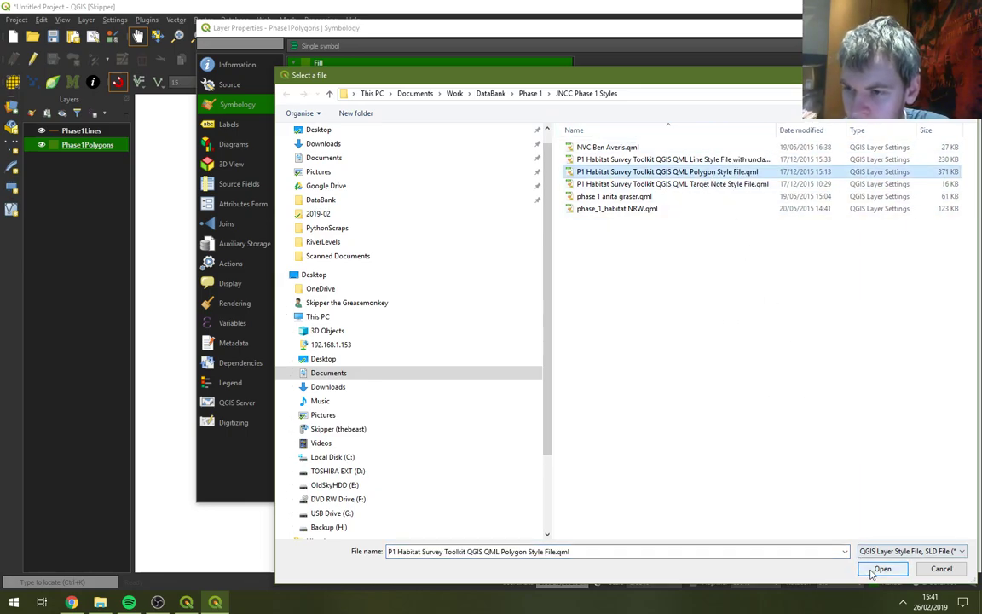
left_click(883, 569)
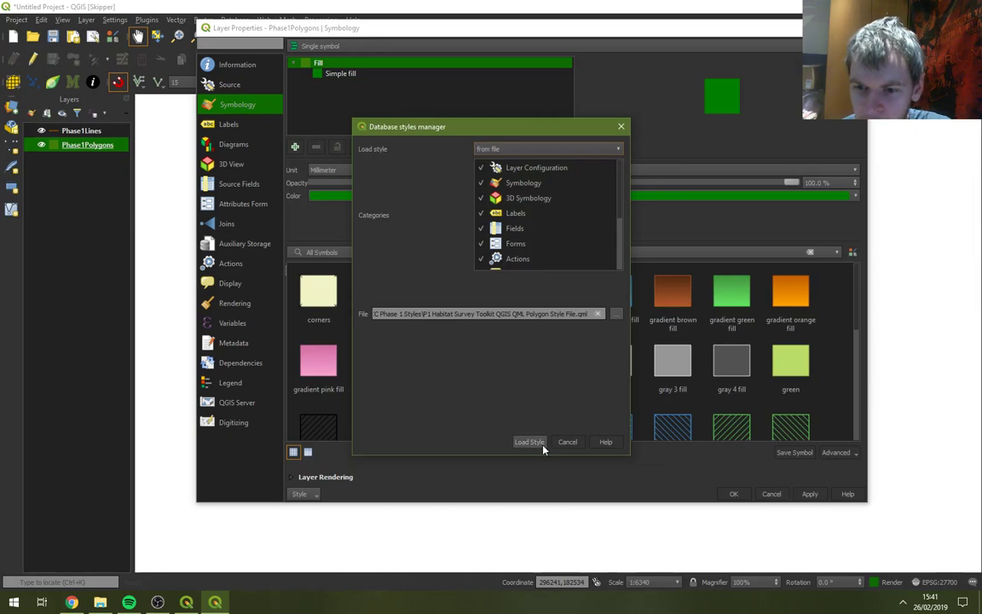
left_click(529, 441)
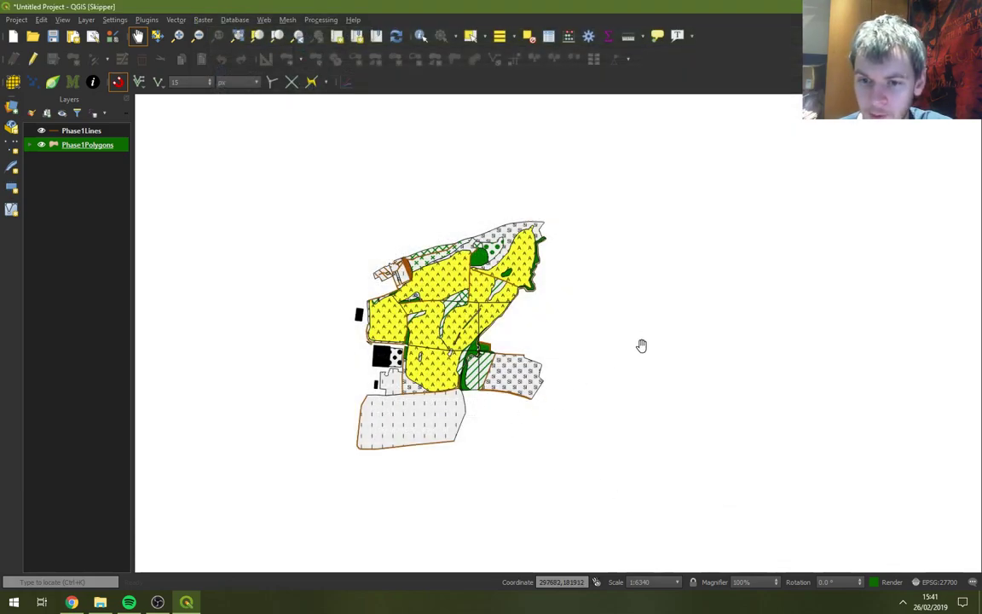
Recentre the habitat polygons and expand the Phase1Polygons habitat-code categories
left_click_drag(641, 344, 706, 330)
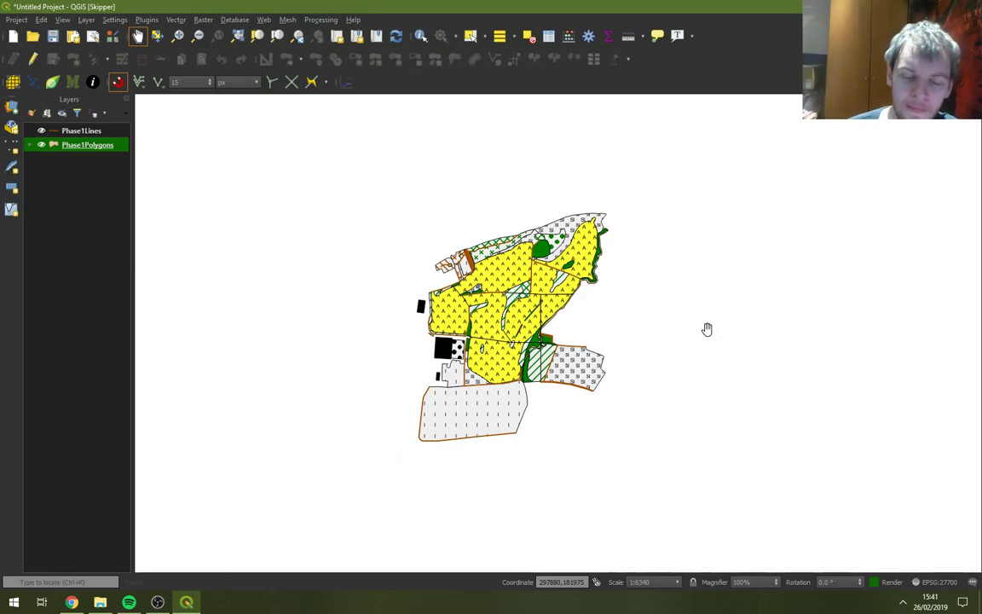
left_click(30, 143)
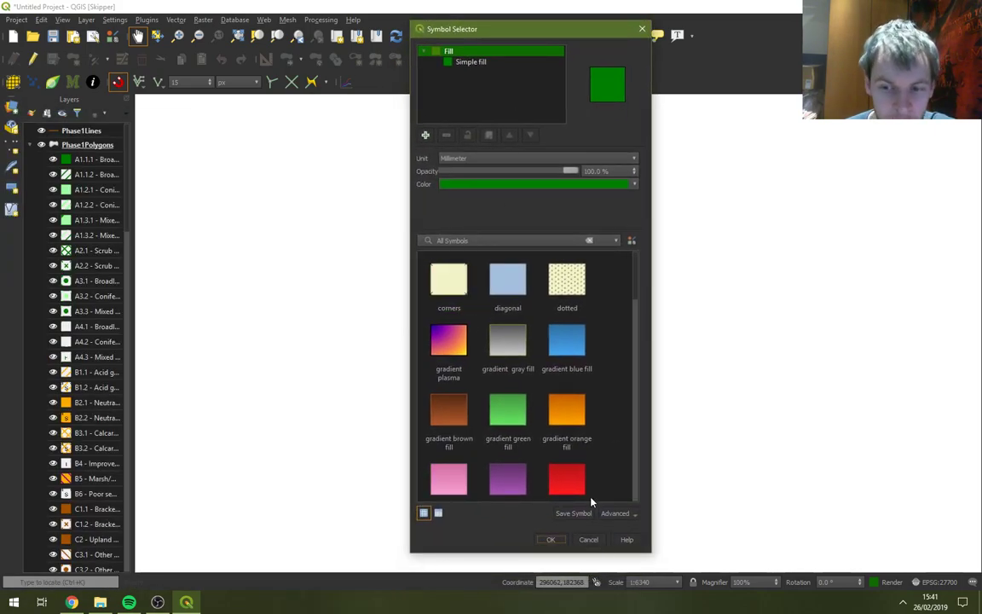
left_click(573, 513)
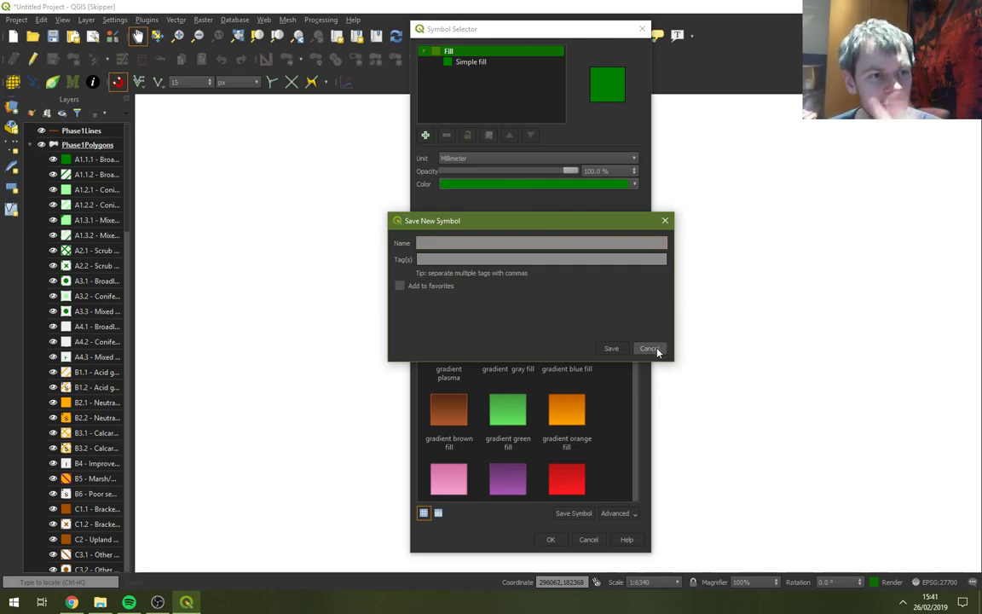
left_click(650, 348)
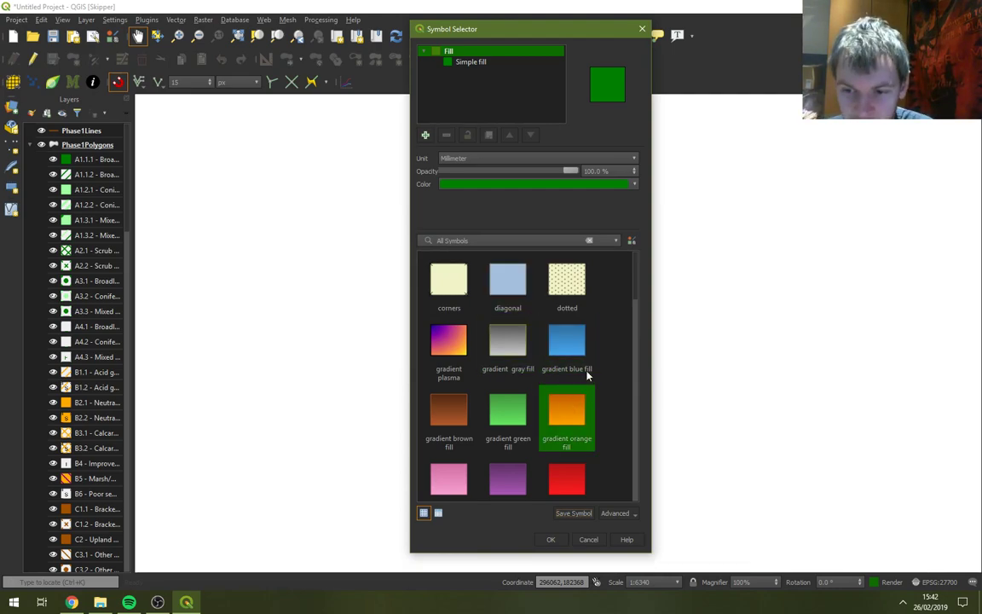
left_click(566, 341)
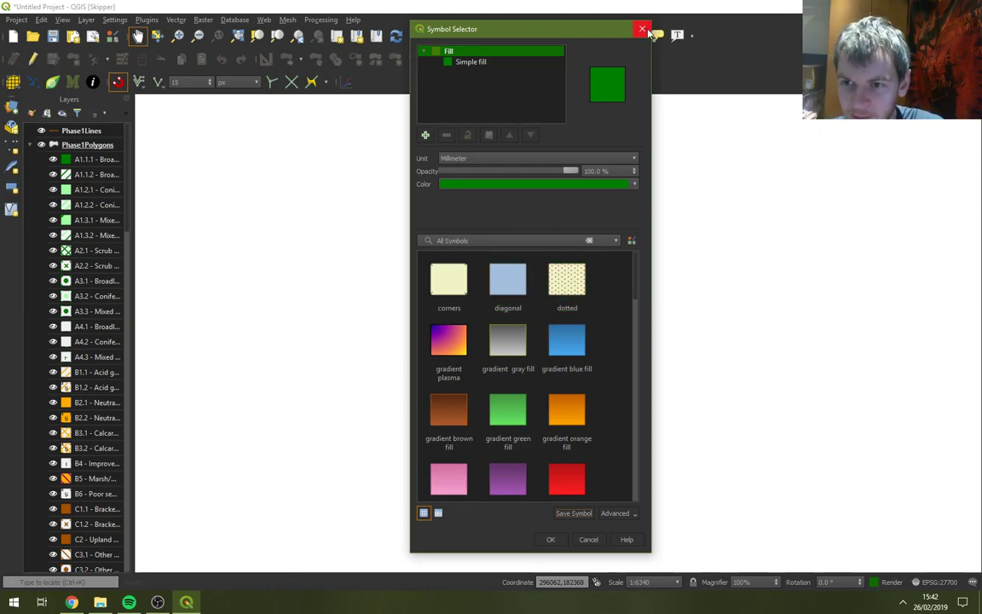
left_click(641, 27)
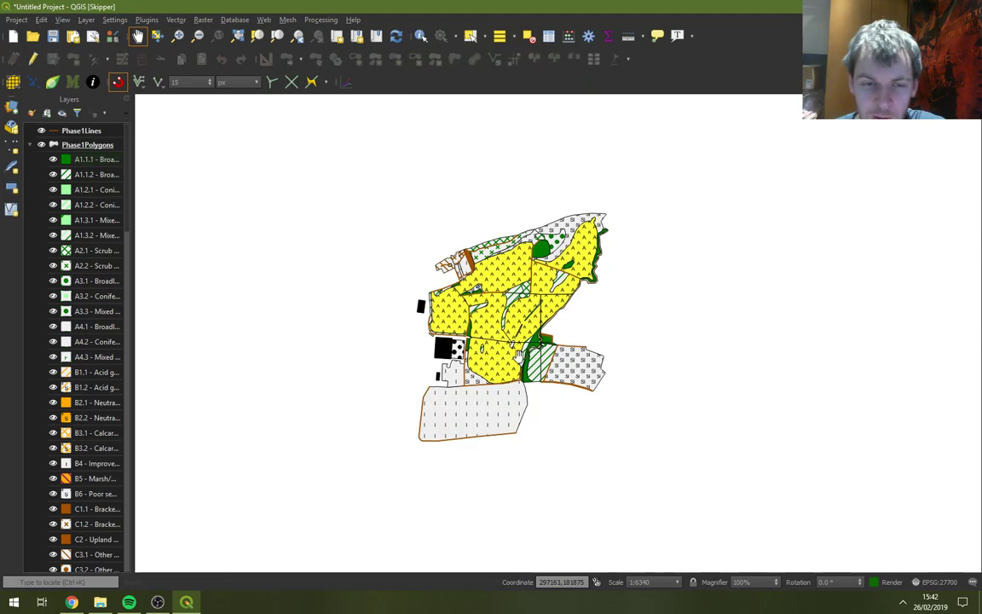
left_click(53, 143)
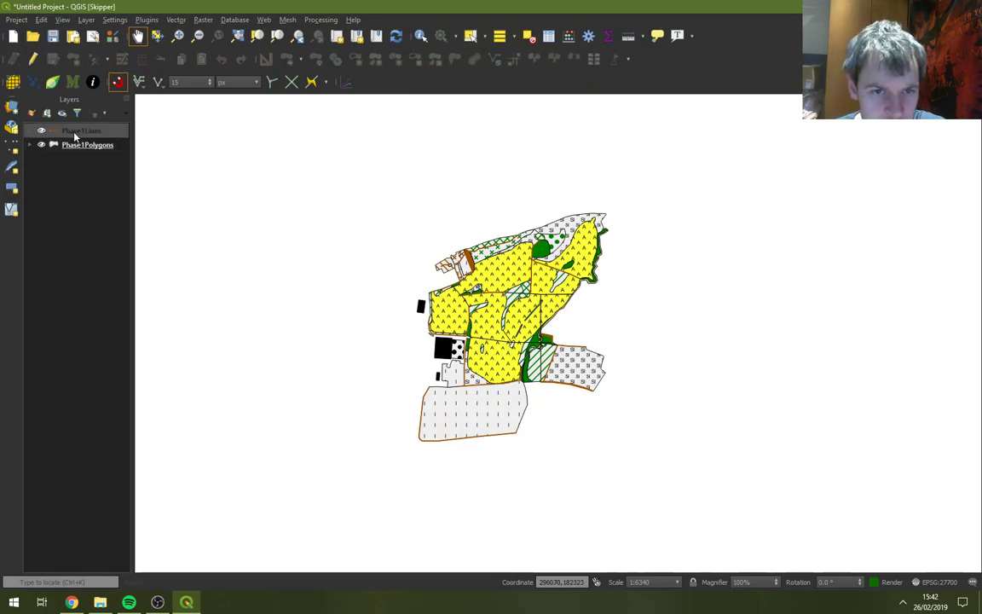
Load a saved QML style for Phase1Lines and categorize it on the code attribute
left_click(82, 129)
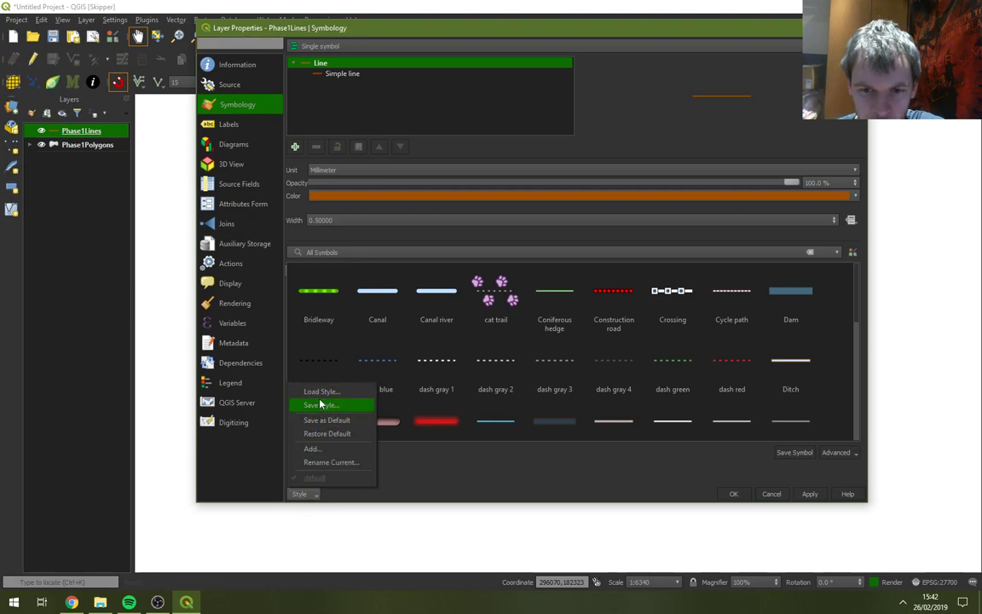
left_click(321, 391)
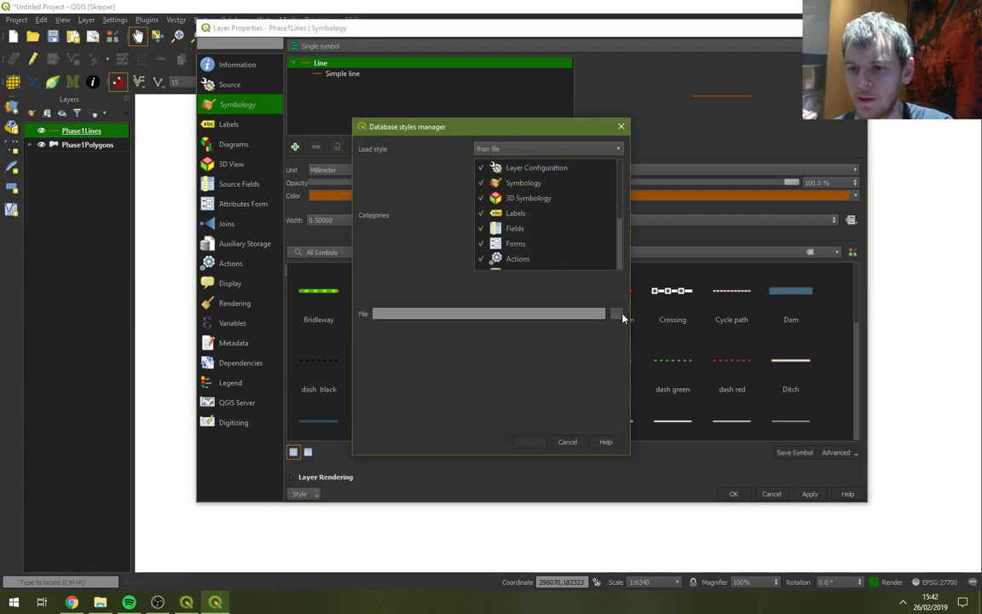
left_click(617, 314)
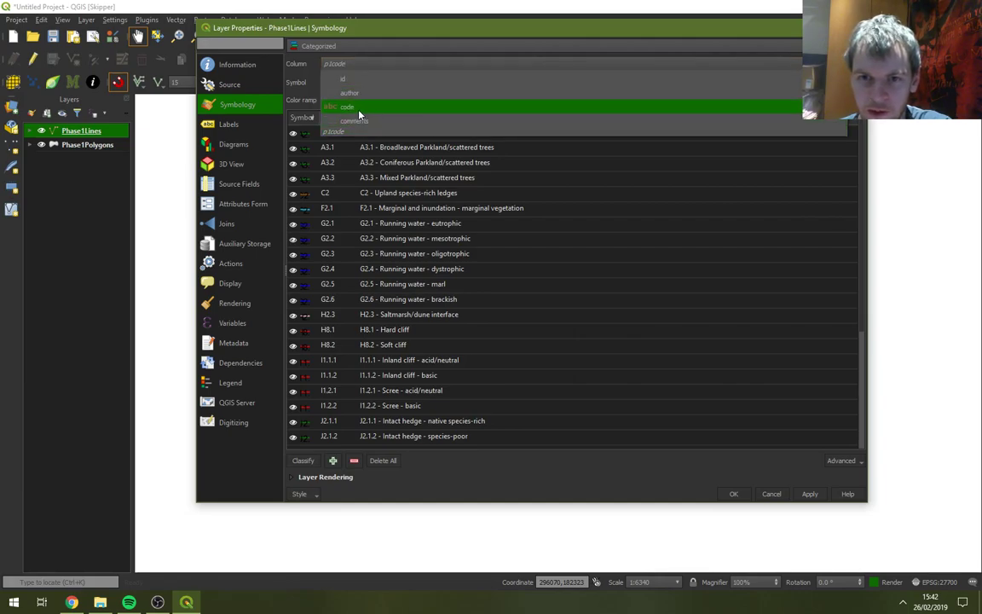
left_click(344, 105)
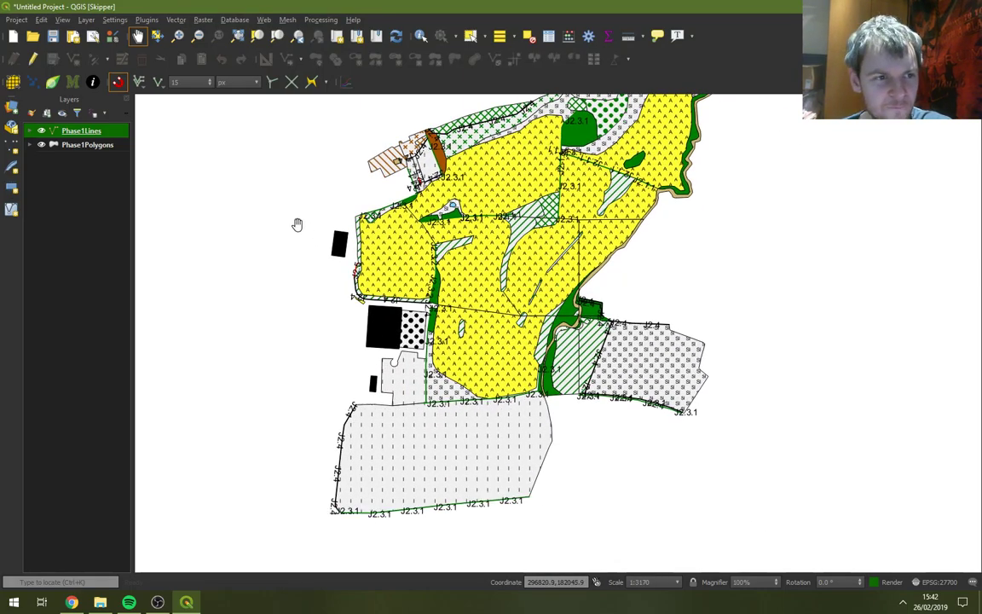
left_click(87, 143)
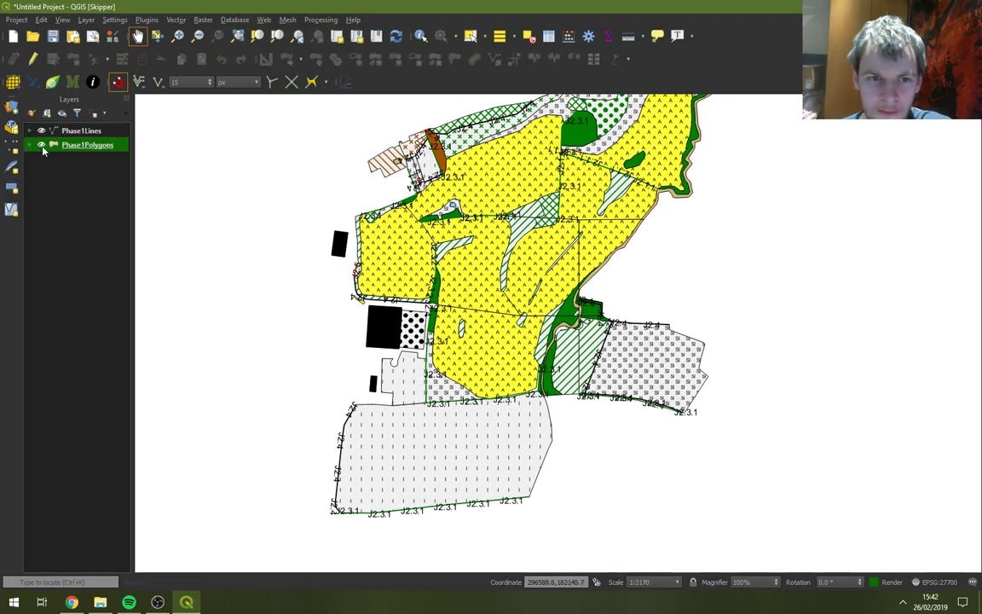
left_click(41, 143)
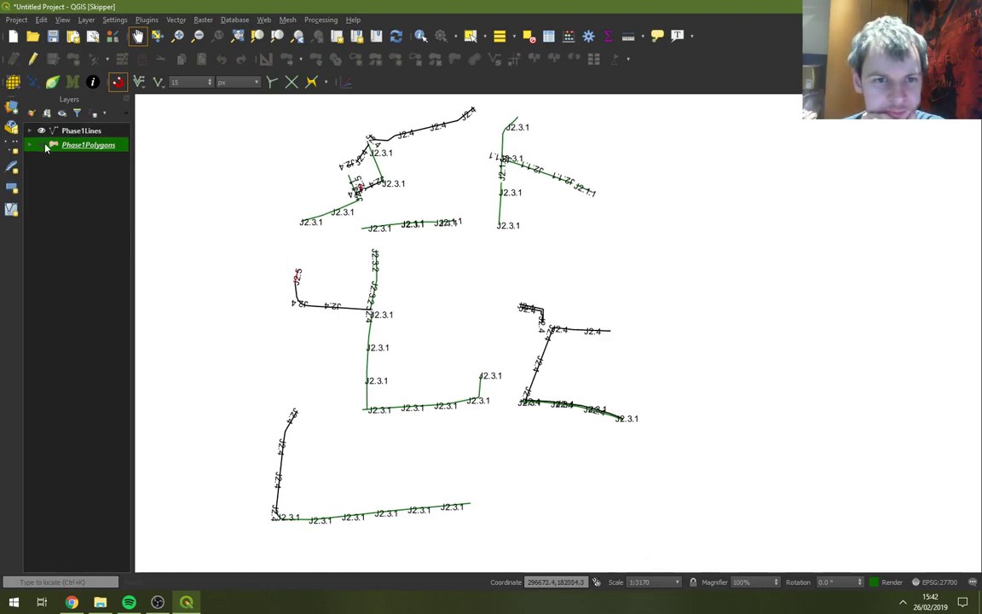
left_click(41, 144)
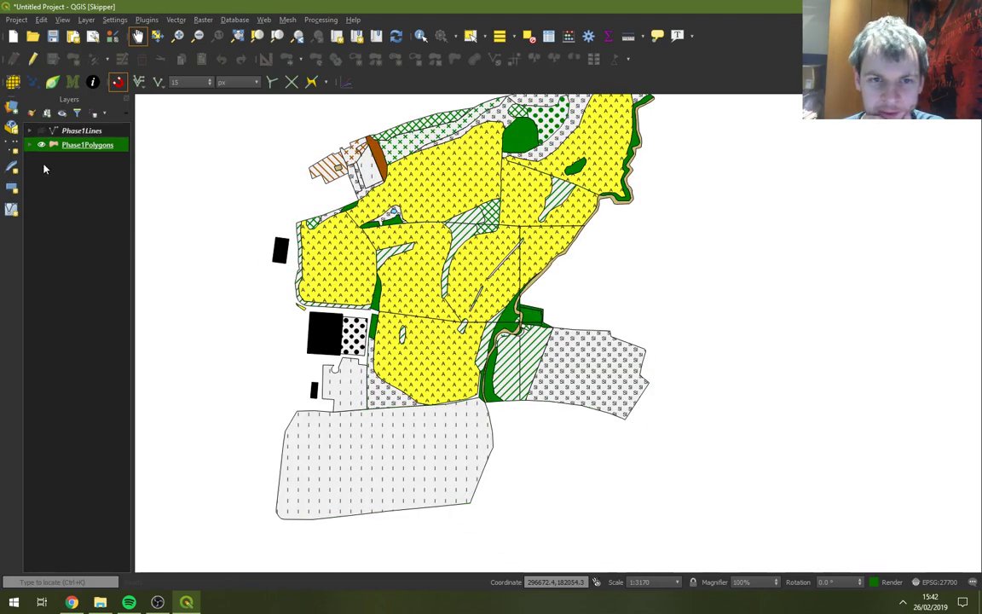
Reload a saved categorized habitat style onto Phase1Polygons and apply it
right_click(88, 144)
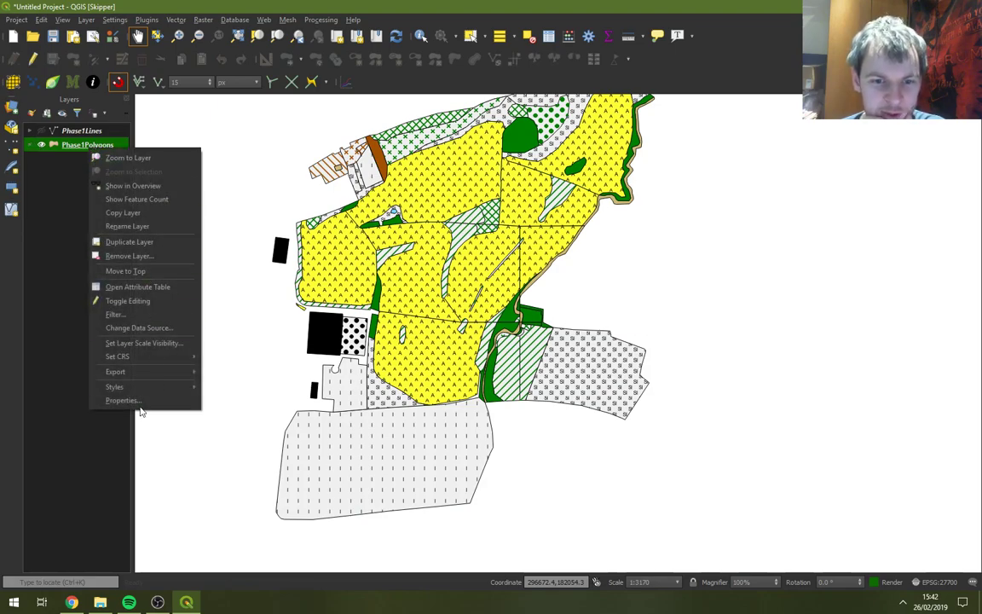
left_click(123, 399)
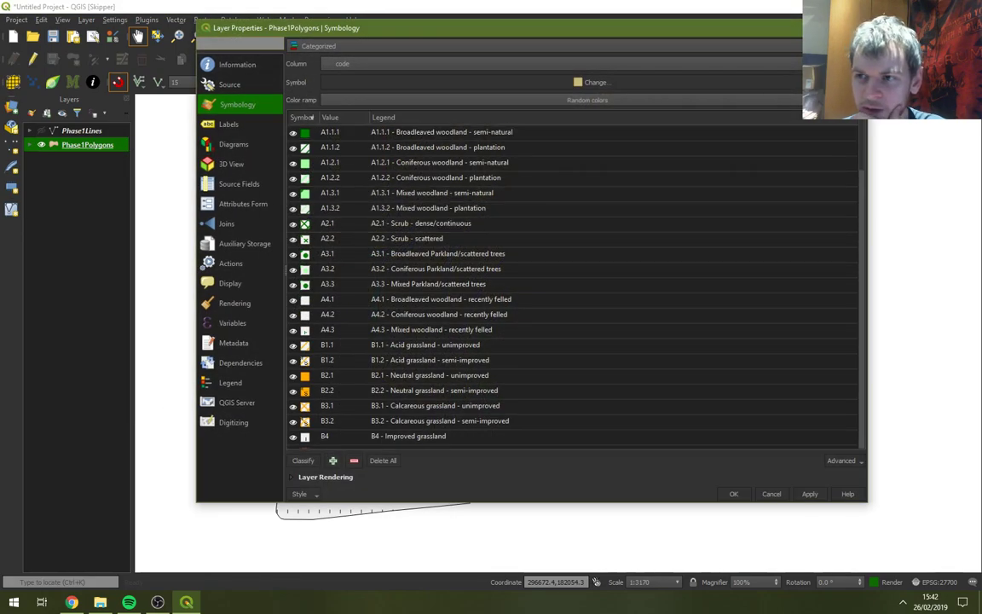
left_click(300, 494)
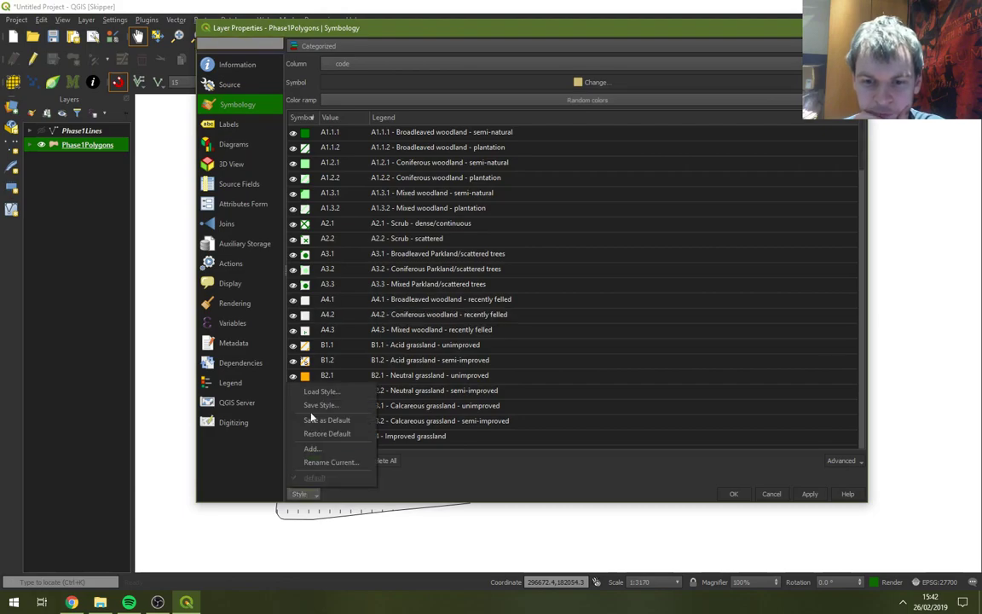
left_click(321, 390)
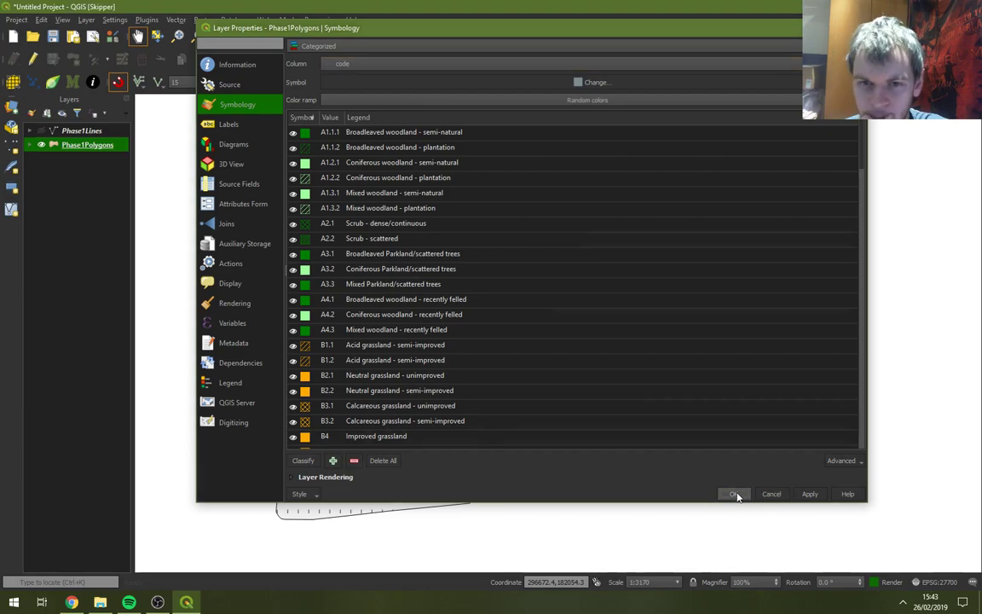
left_click(732, 494)
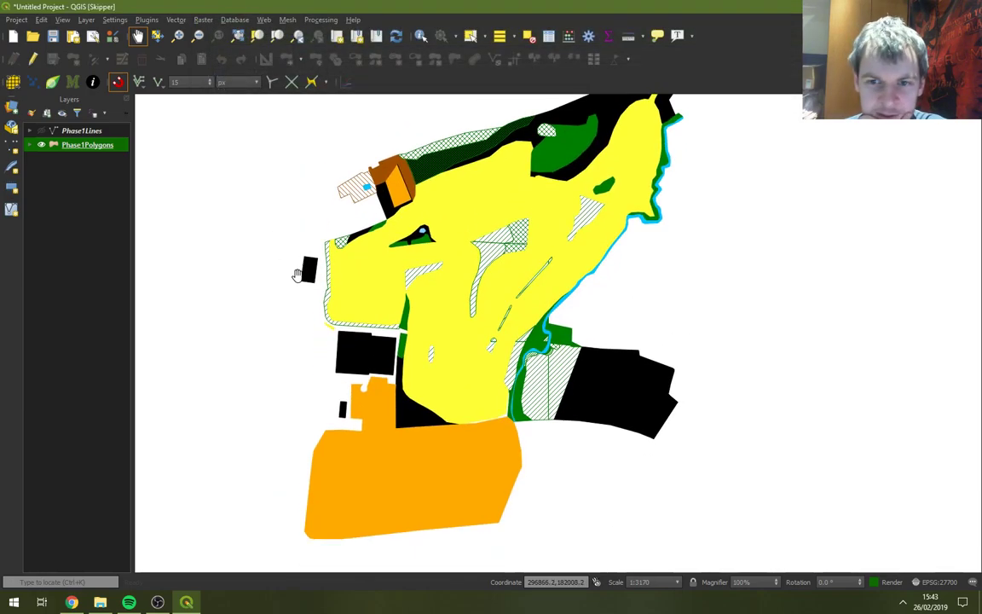
Expand the Phase1Polygons legend and scroll through its habitat categories
left_click(31, 143)
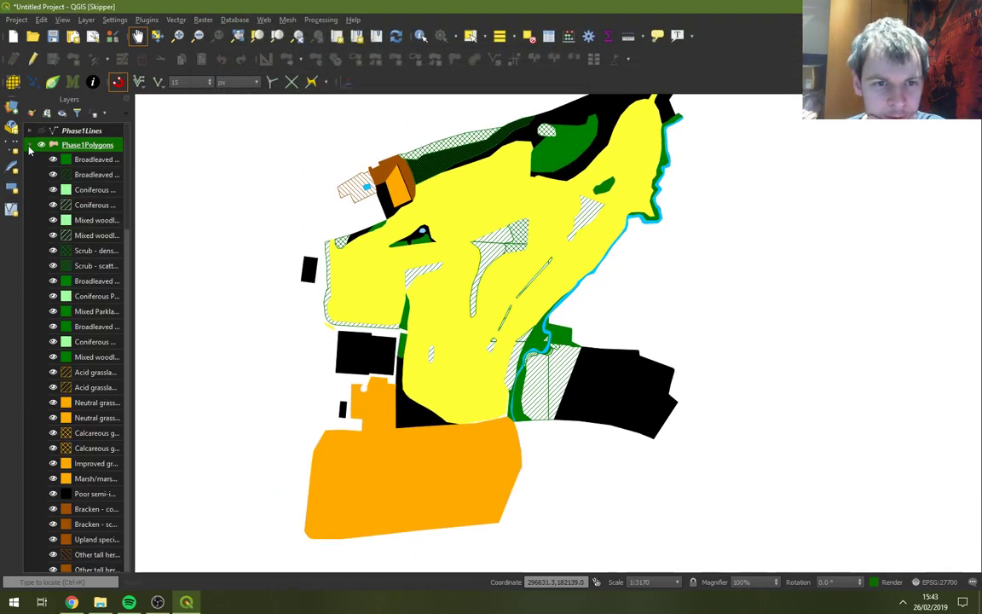
scroll("down", 3)
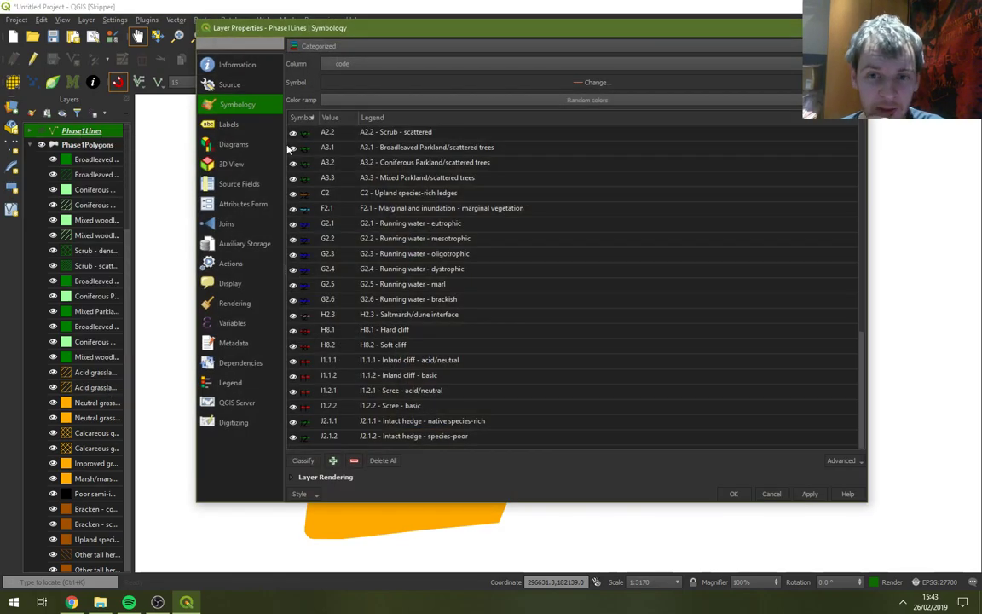
Load a saved habitat QML style file onto the Phase1Lines layer
left_click(300, 494)
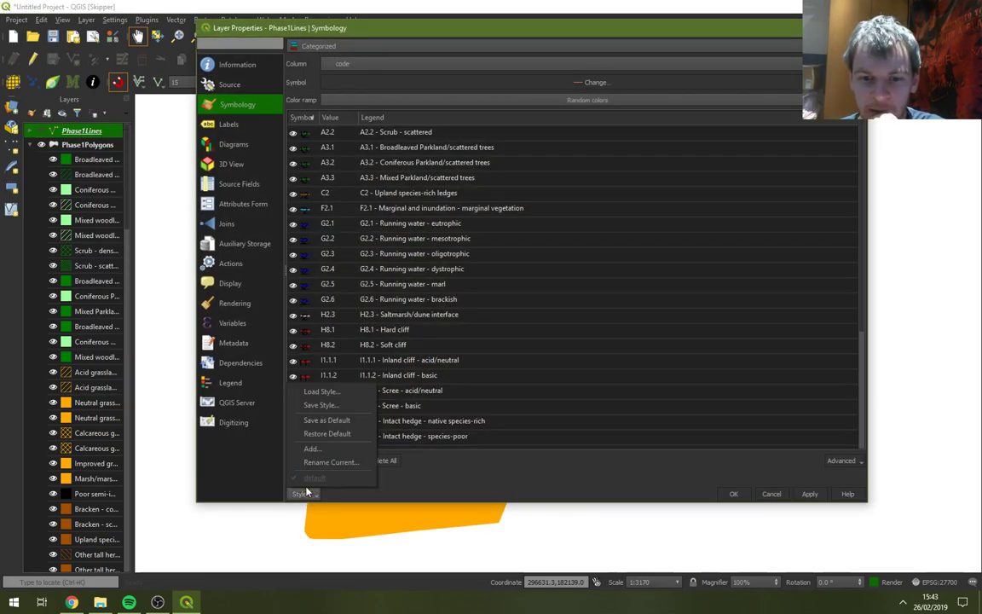
left_click(322, 391)
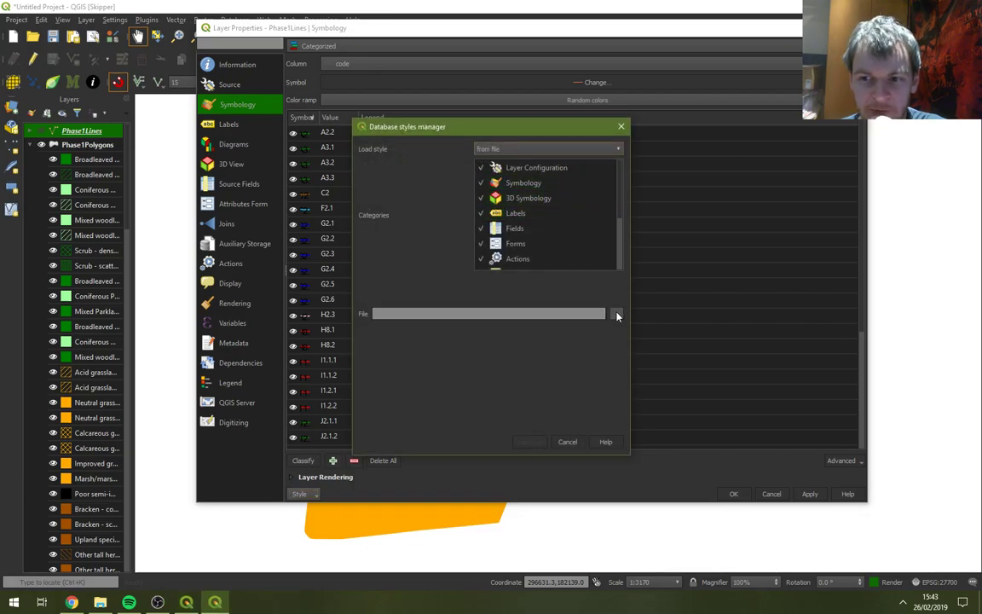
left_click(617, 314)
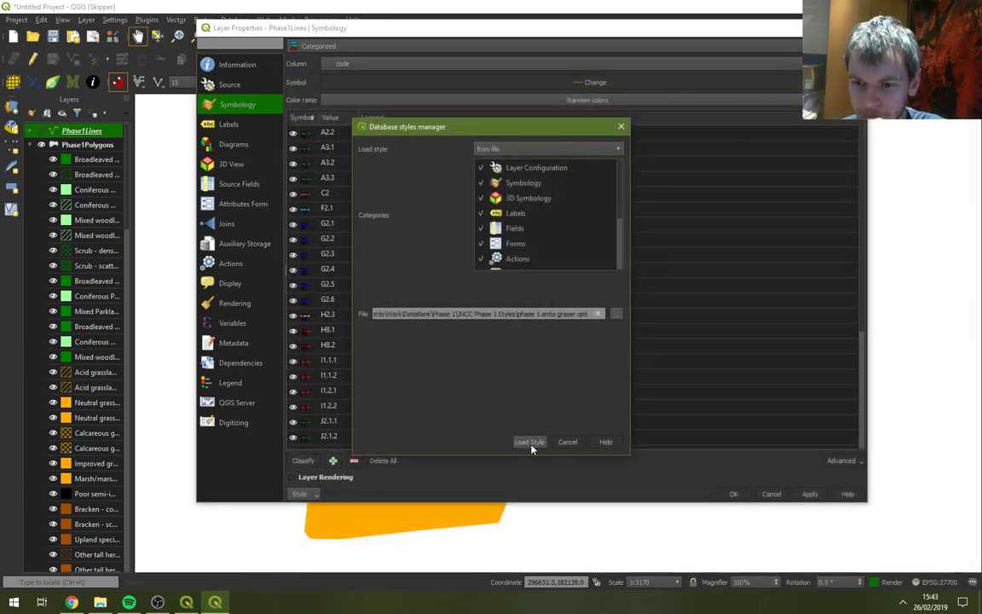
left_click(528, 442)
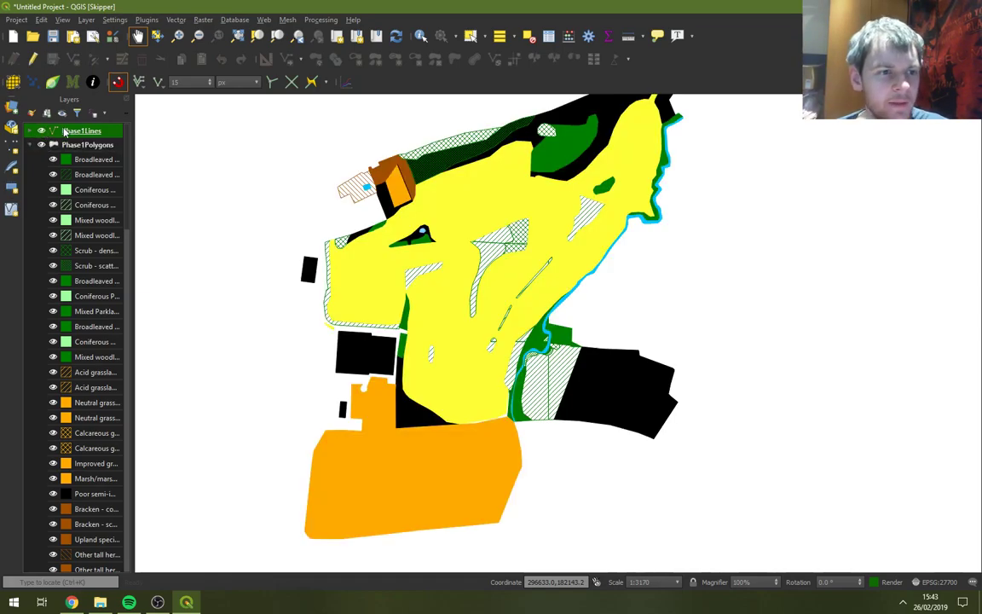
mouse_move(82, 130)
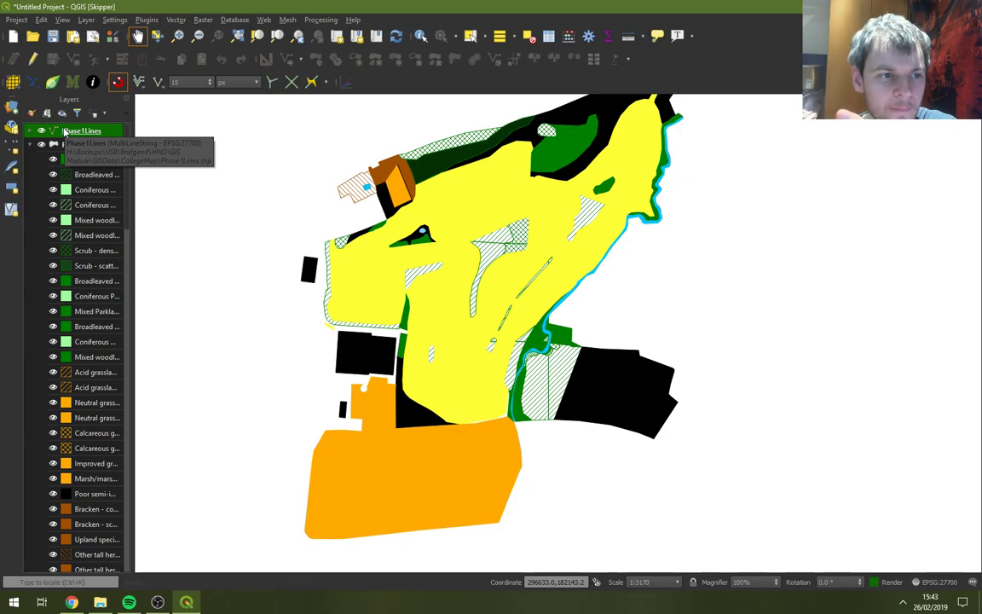
Load the phase_1_habitat NRW.qml style onto the Phase1Lines layer
double_click(82, 130)
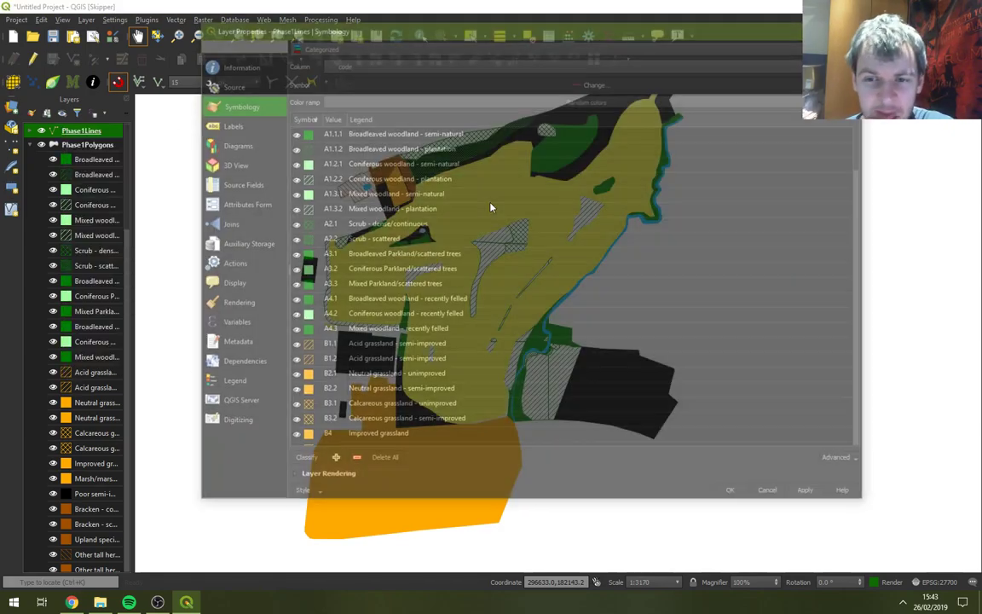
left_click(304, 494)
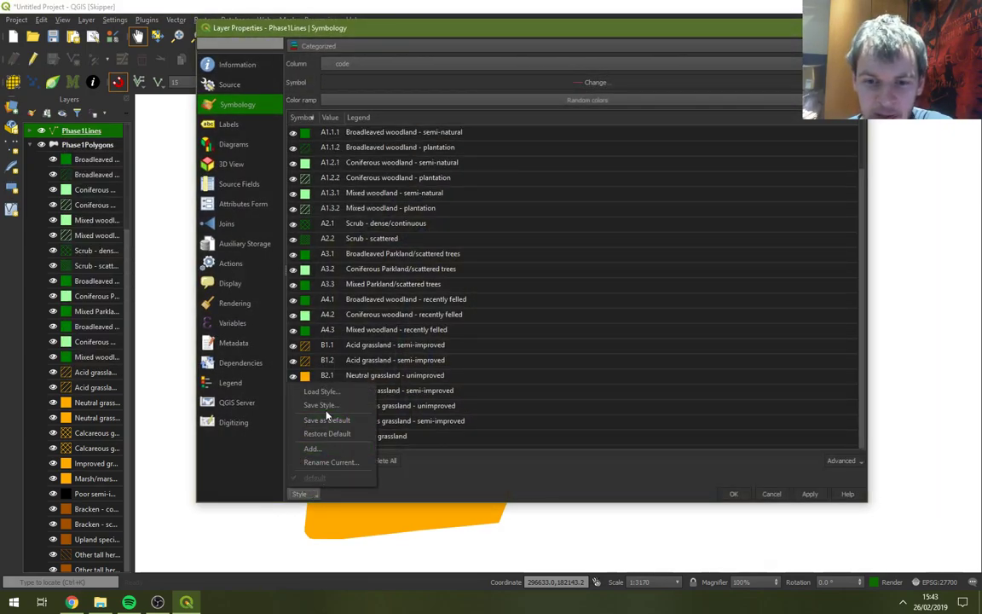
left_click(322, 391)
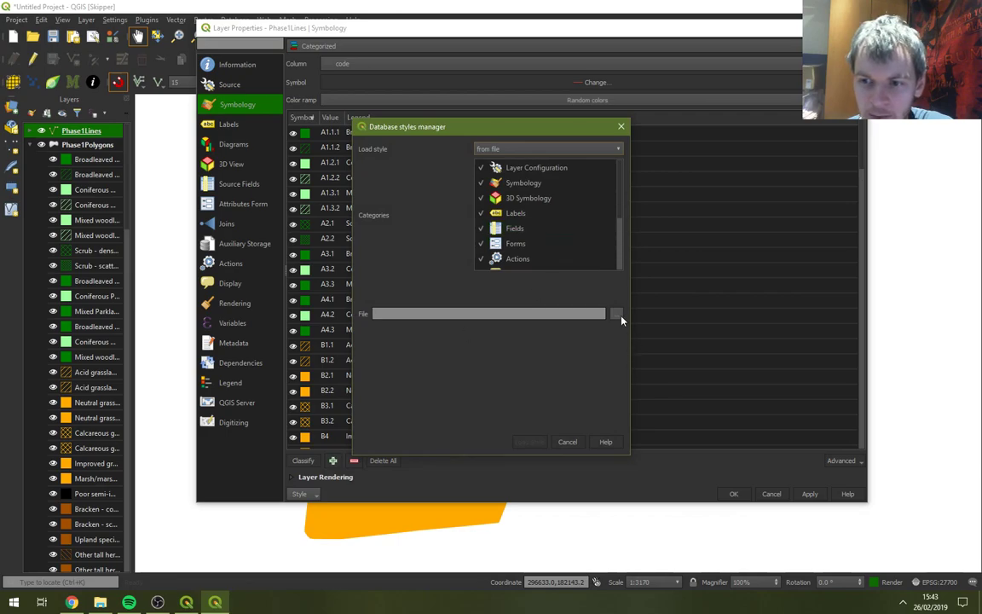
left_click(617, 313)
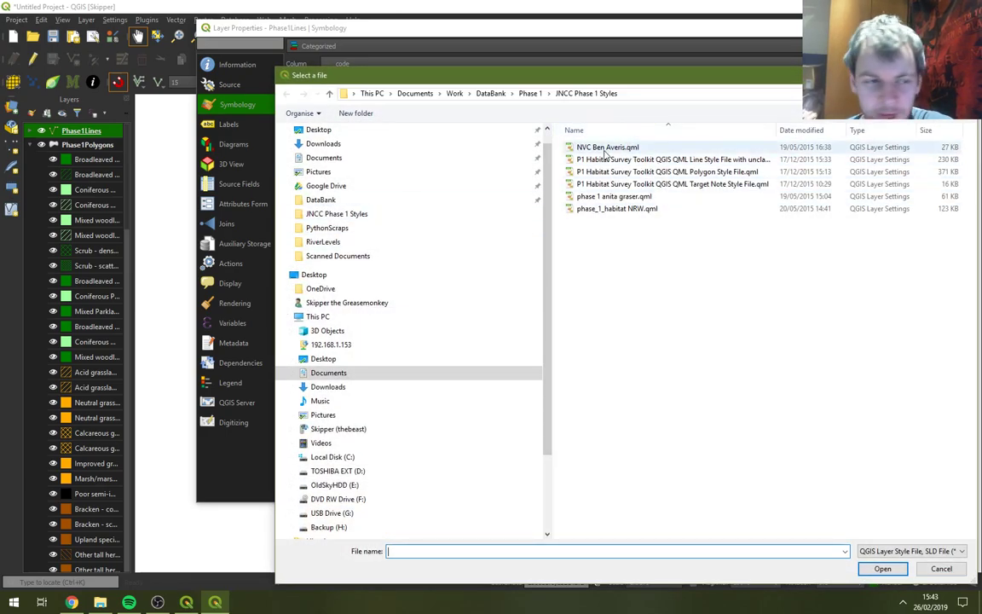
left_click(617, 208)
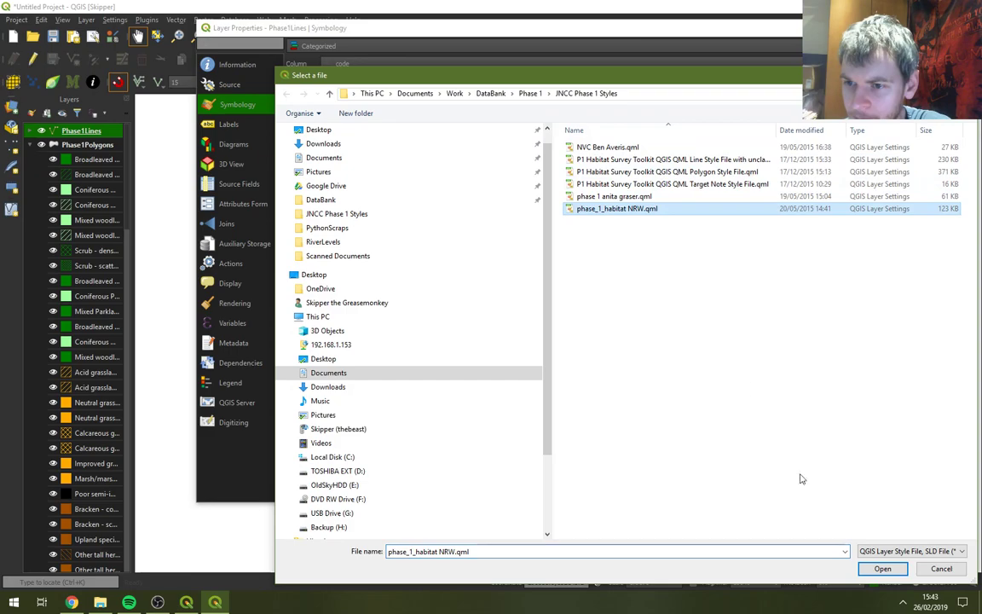
left_click(882, 570)
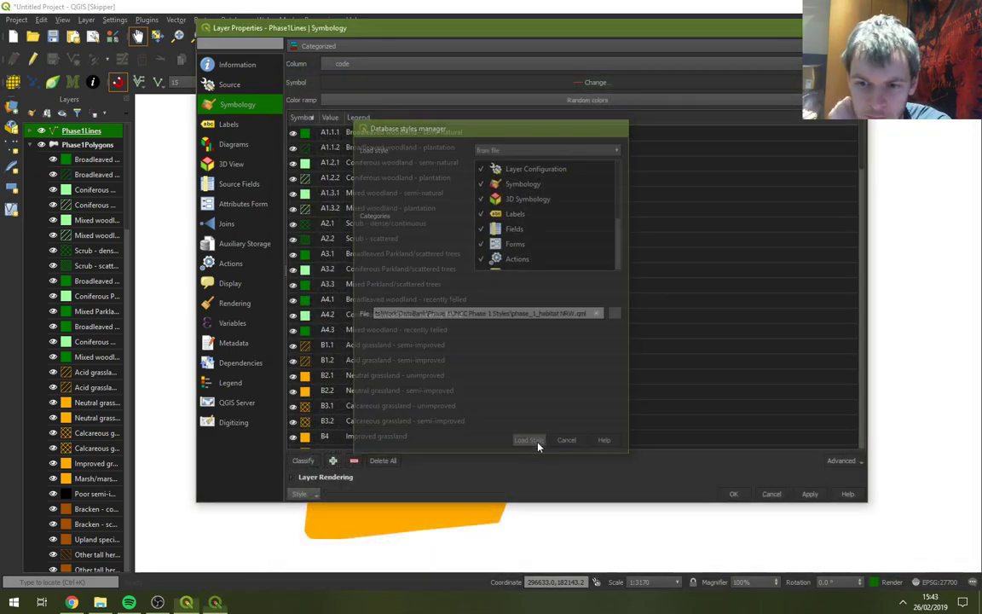
left_click(528, 440)
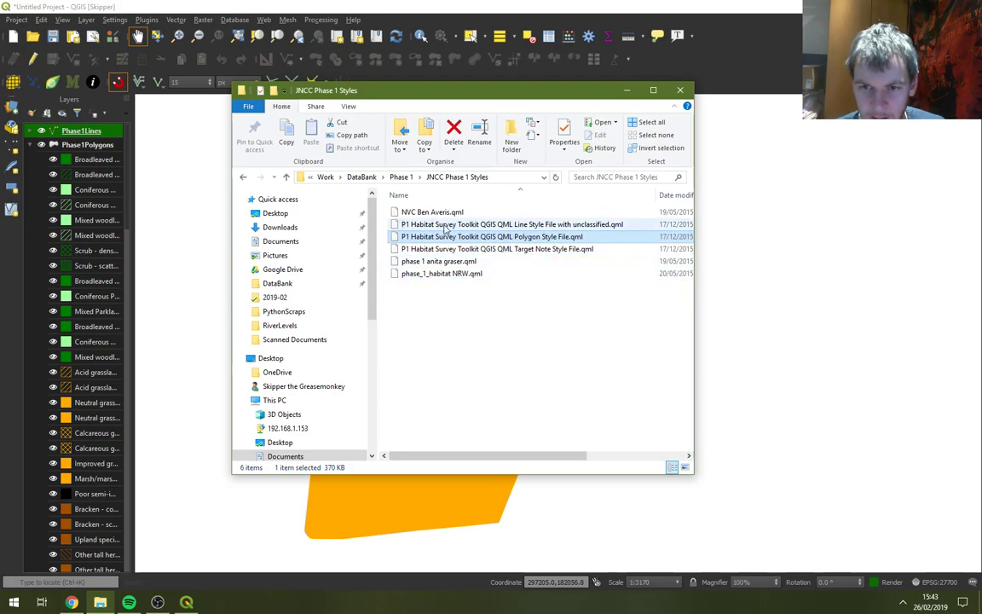
Close the styles folder window and collapse the Phase1Polygons legend in QGIS
left_click(511, 224)
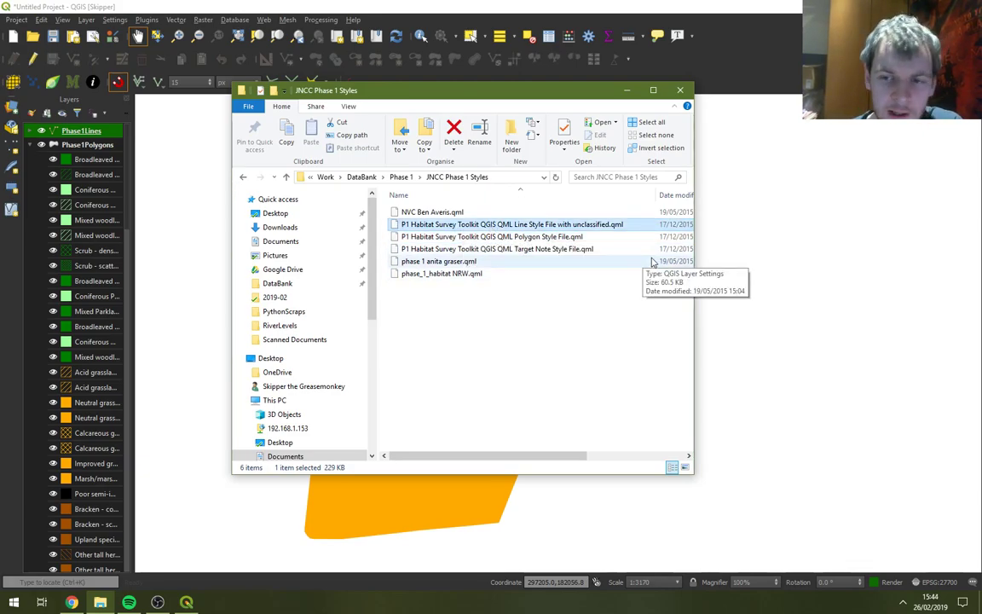
left_click(679, 89)
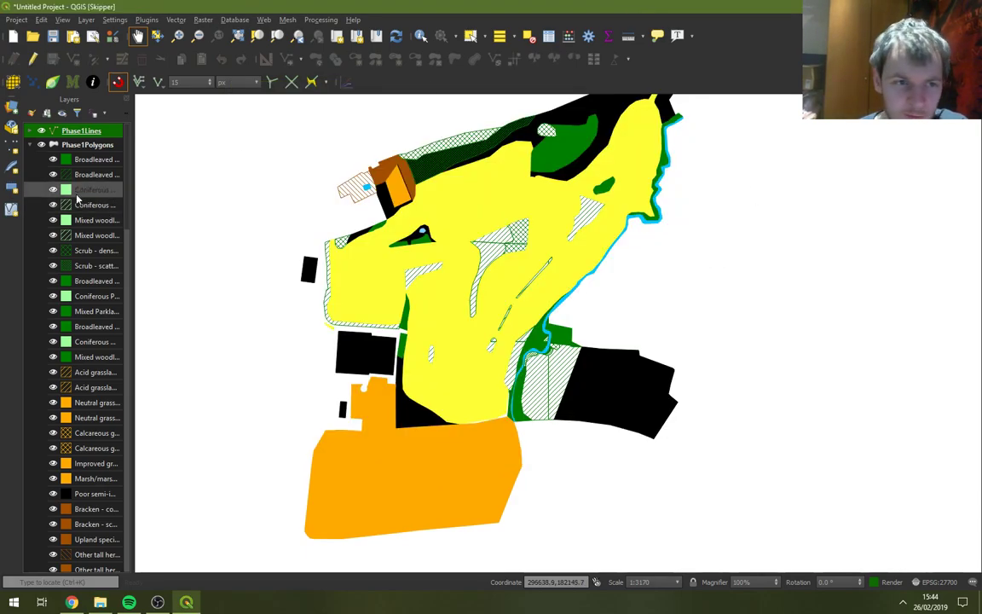
left_click(30, 144)
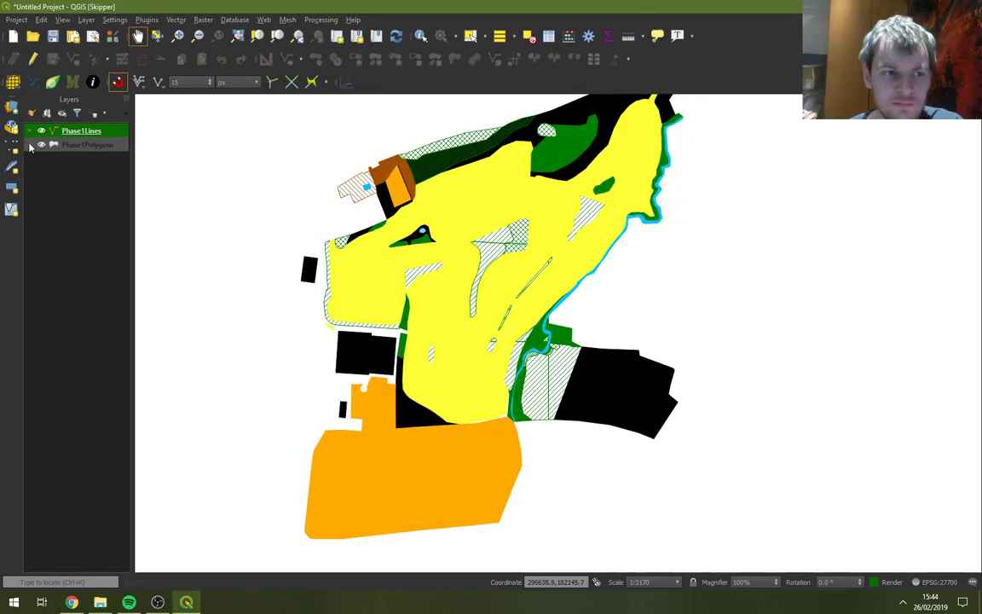
mouse_move(89, 143)
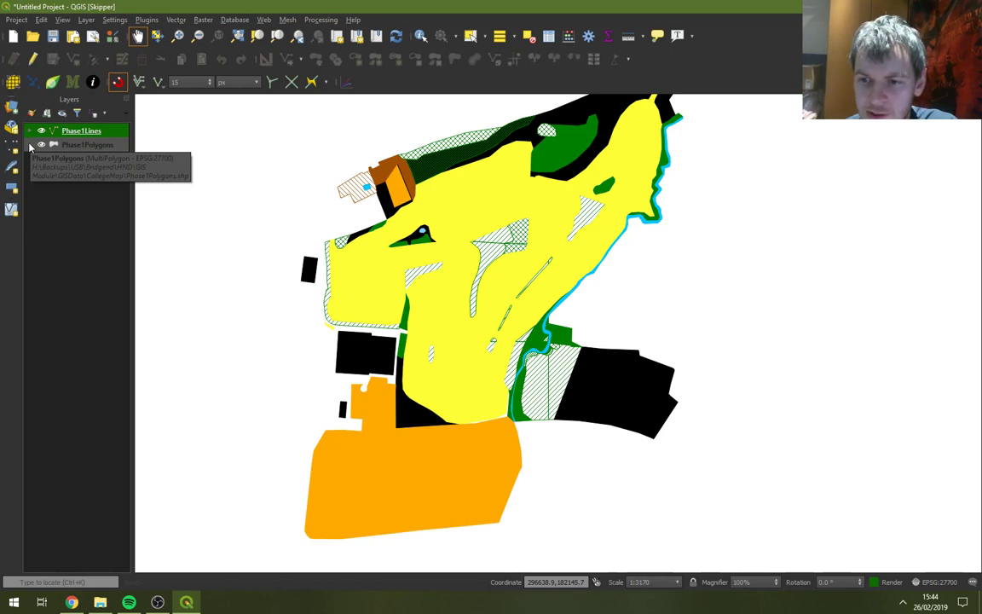